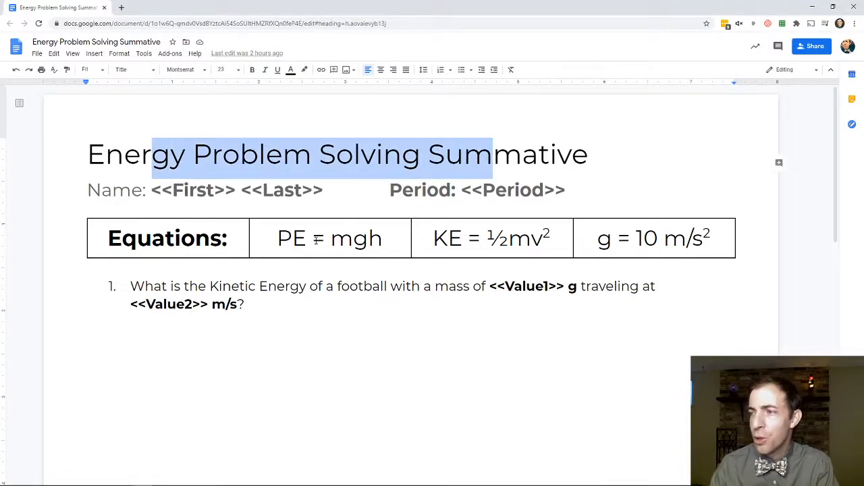
Review the summative template's <<tags>> and snap the Docs window beside the Energy Values sheet
{"action": "scroll", "scroll_direction": "down", "scroll_amount": 3}
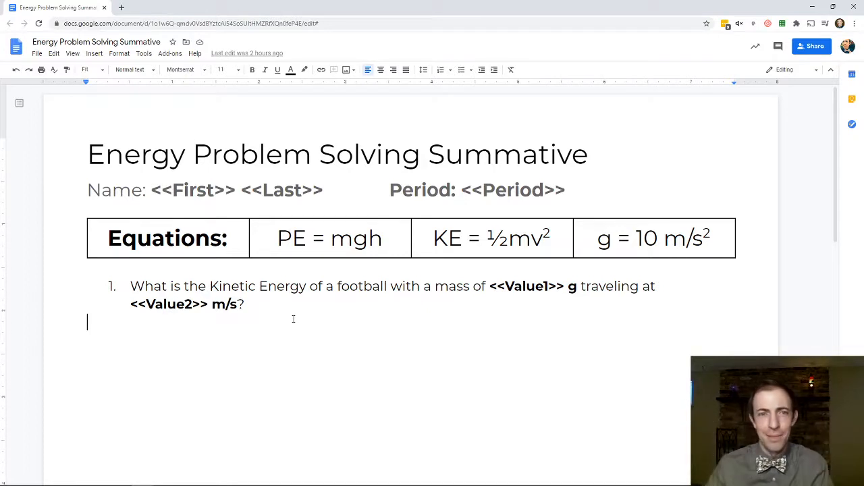
{"action": "double_click", "coordinate": [192, 189]}
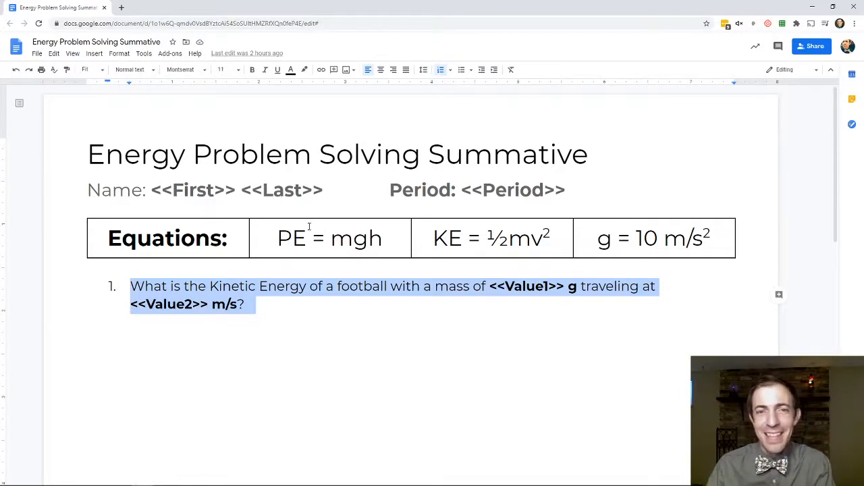
{"action": "mouse_move", "coordinate": [479, 299]}
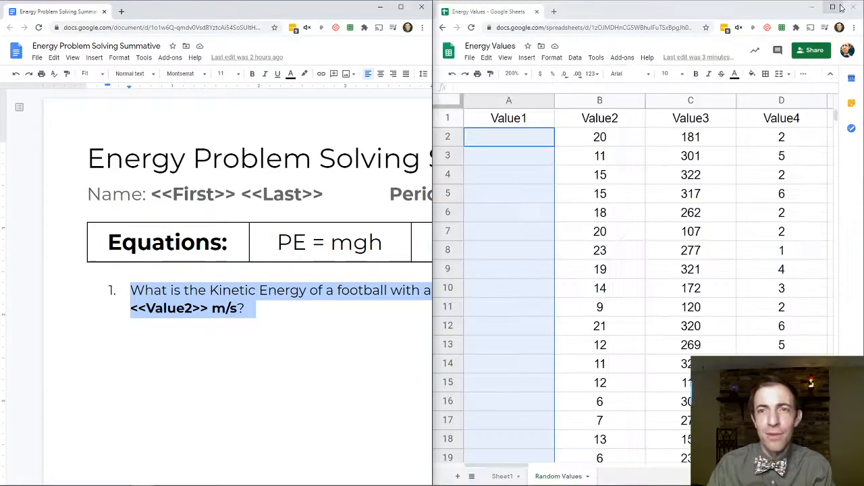
Maximize the sheet, switch the last four students on Sheet1 to period 4, and select their empty Value1 cells
{"action": "left_click", "coordinate": [832, 9]}
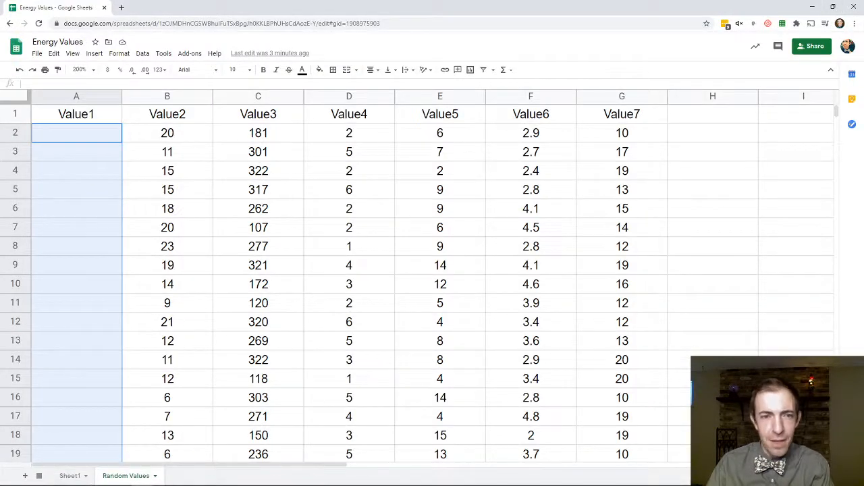
{"action": "left_click", "coordinate": [70, 475]}
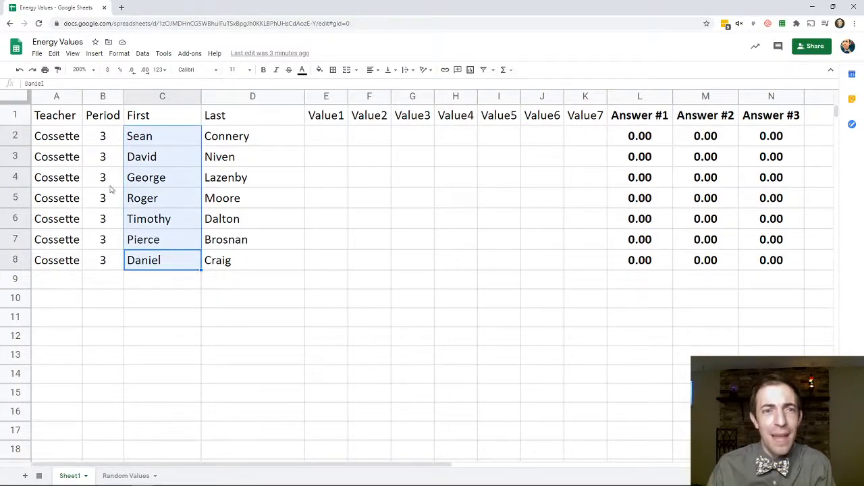
{"action": "left_click", "coordinate": [57, 136]}
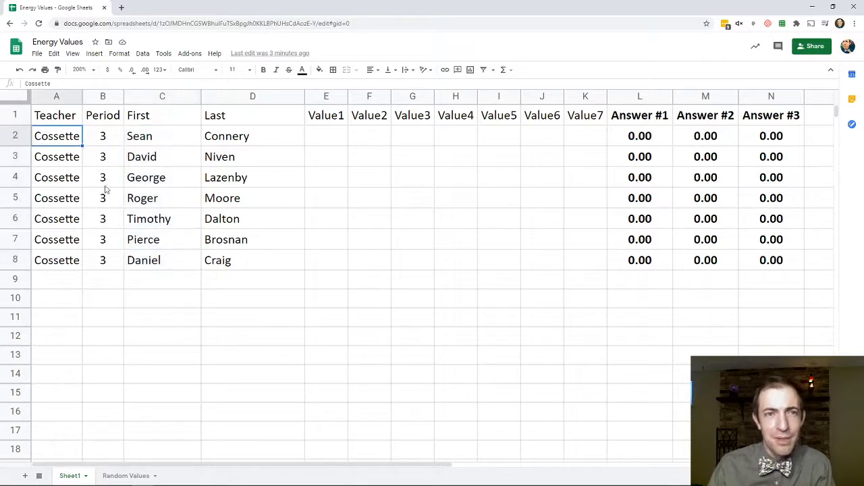
{"action": "left_click", "coordinate": [102, 198]}
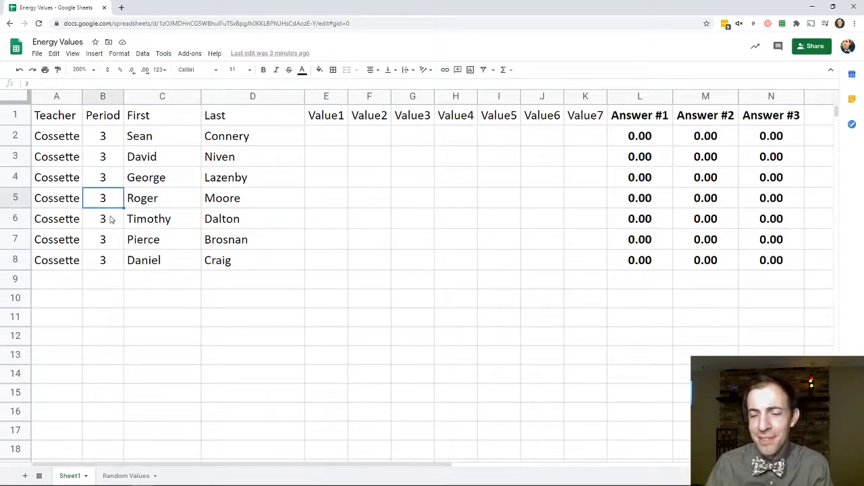
{"action": "mouse_move", "coordinate": [93, 220]}
{"action": "type", "text": "4"}
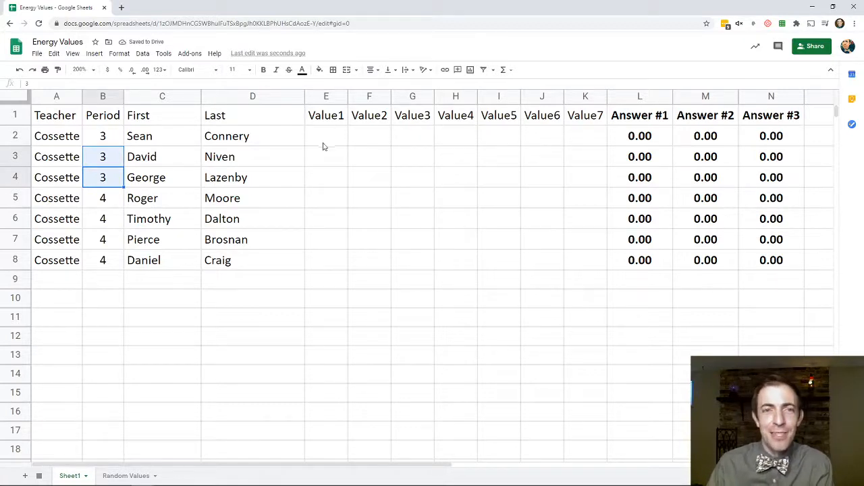
{"action": "left_click", "coordinate": [327, 135]}
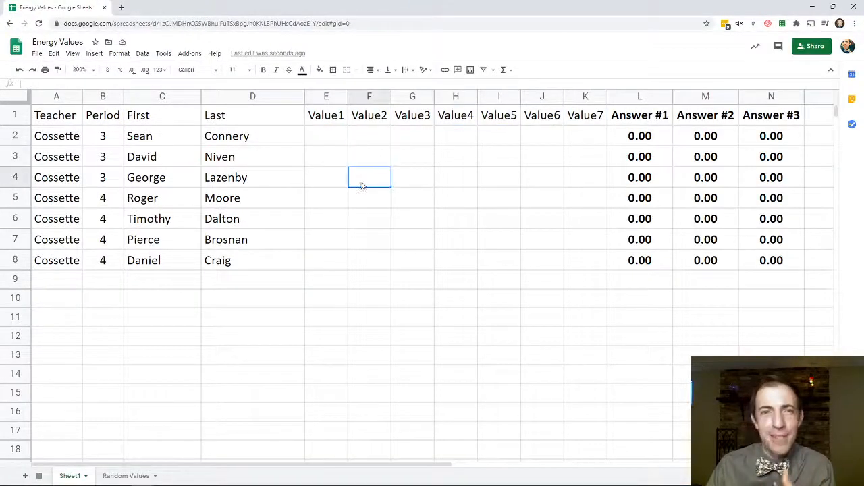
{"action": "left_click", "coordinate": [327, 239]}
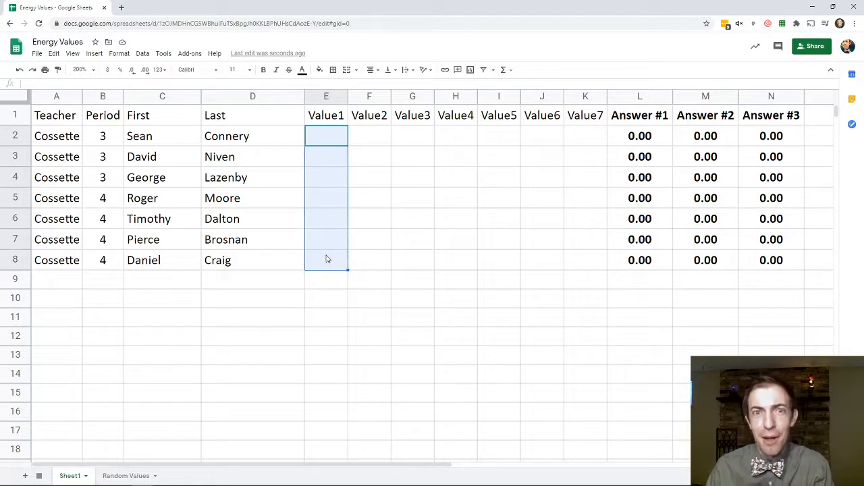
{"action": "mouse_move", "coordinate": [270, 248]}
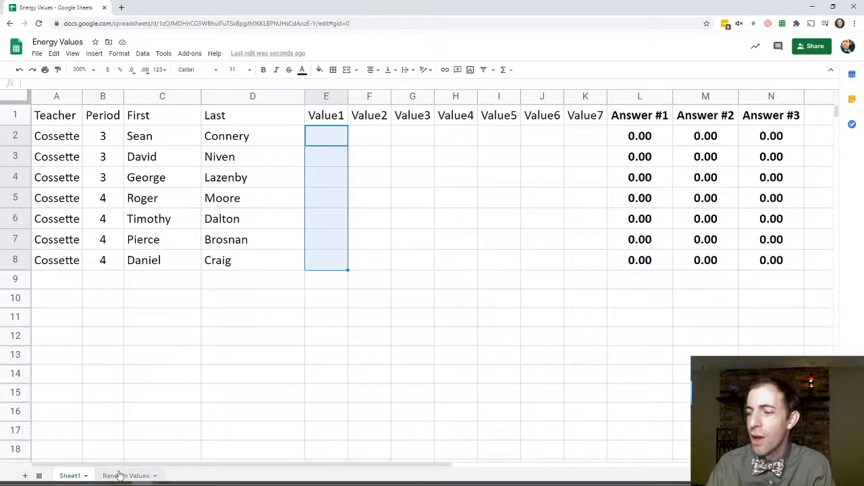
On Random Values enter =RANDBETWEEN(100,300) in A2 and fill it down the Value1 column
{"action": "left_click", "coordinate": [127, 476]}
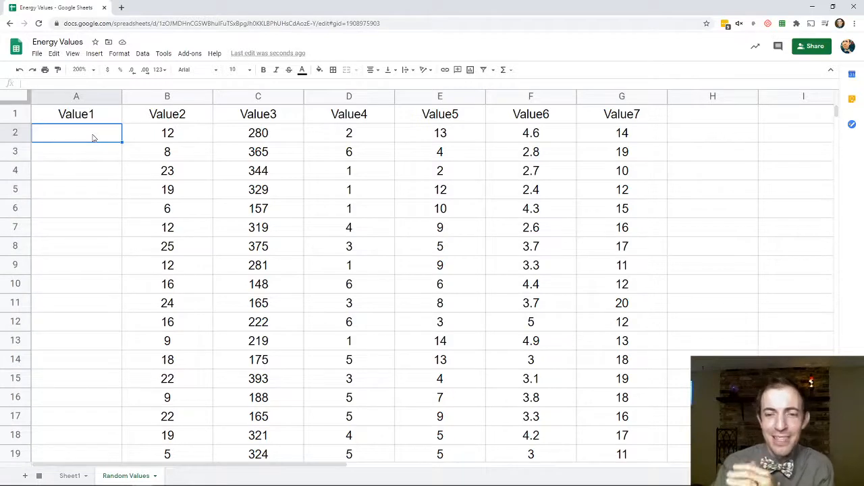
{"action": "type", "text": "=rand"}
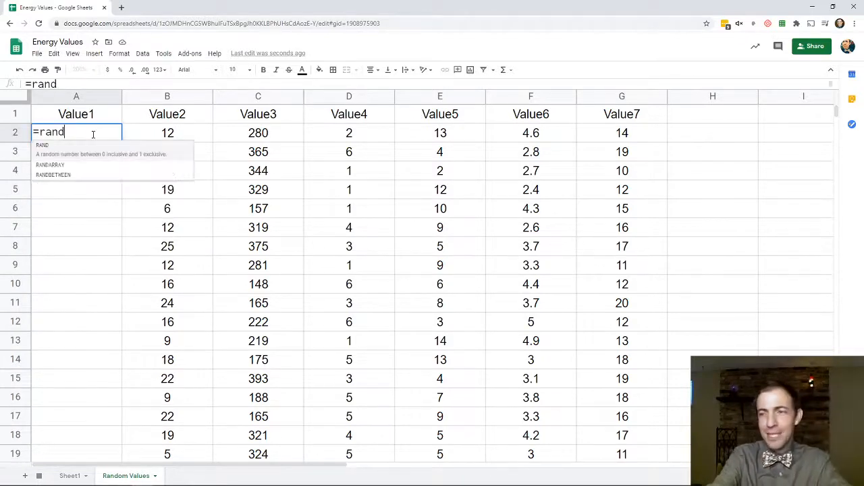
{"action": "type", "text": "bw"}
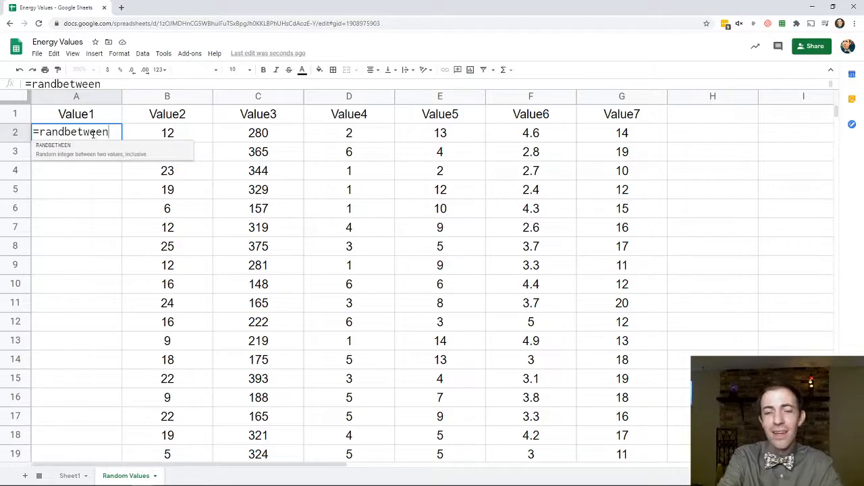
{"action": "type", "text": "("}
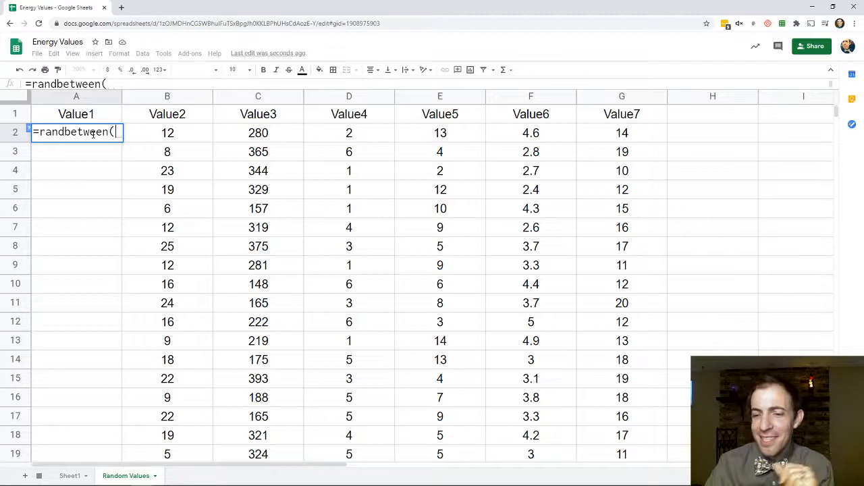
{"action": "type", "text": "100,"}
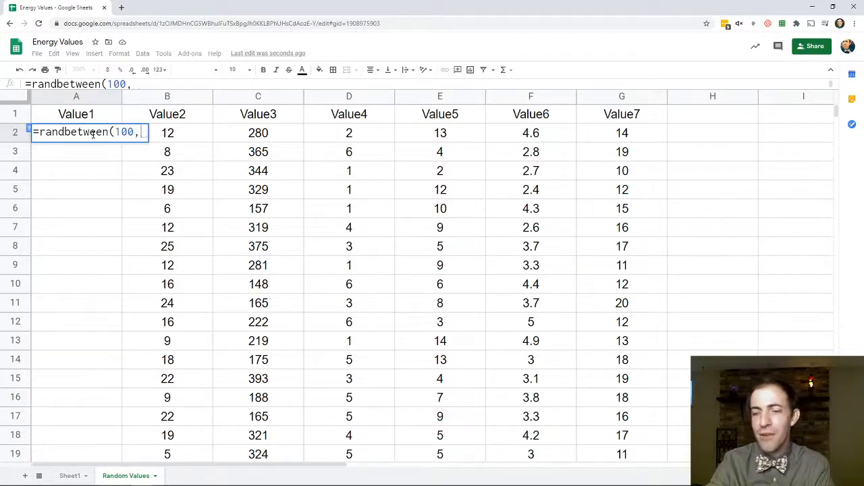
{"action": "type", "text": "300)"}
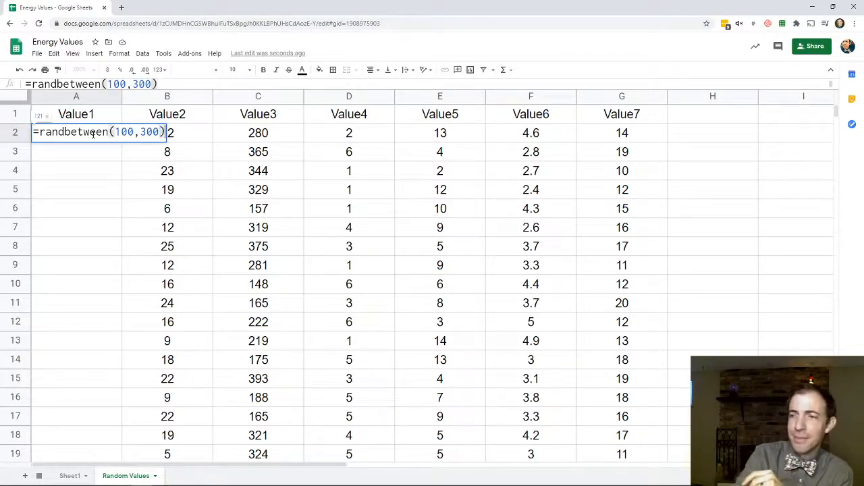
{"action": "key", "text": "enter"}
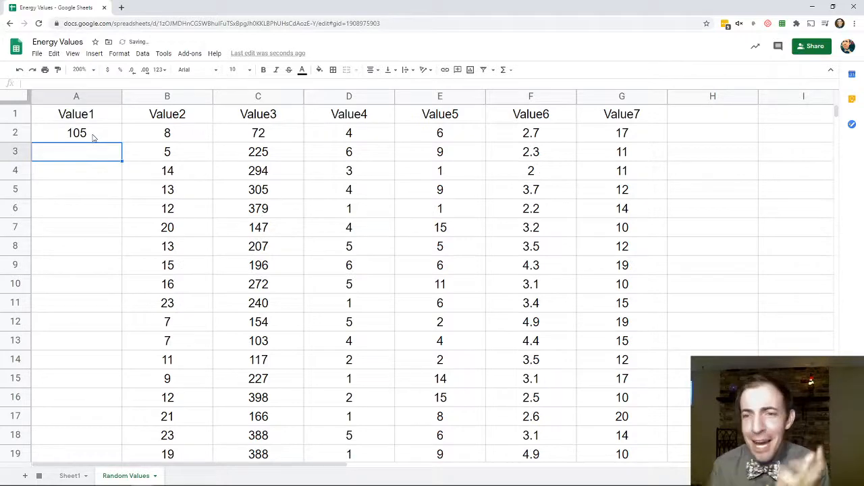
{"action": "left_click", "coordinate": [76, 133]}
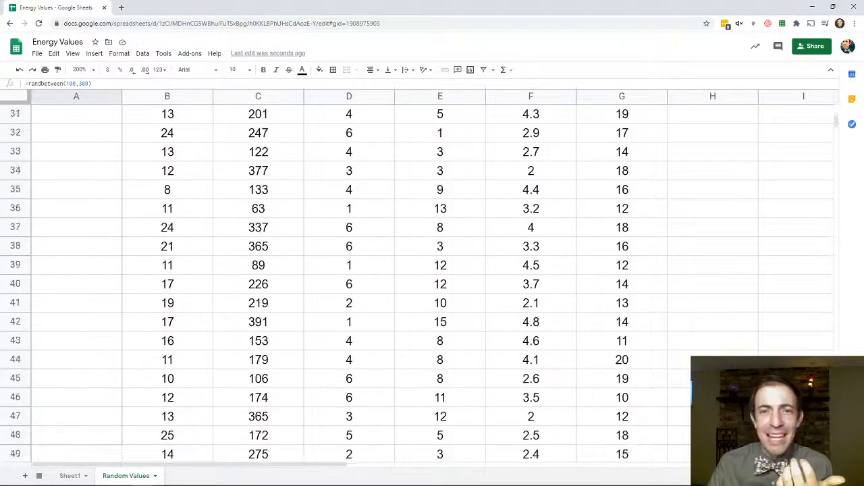
{"action": "scroll", "scroll_direction": "down", "scroll_amount": 3}
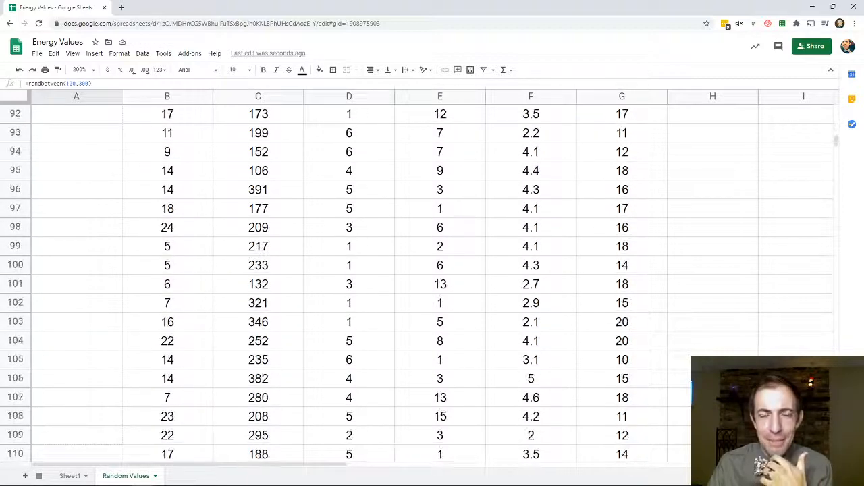
{"action": "scroll", "scroll_direction": "down", "scroll_amount": 3}
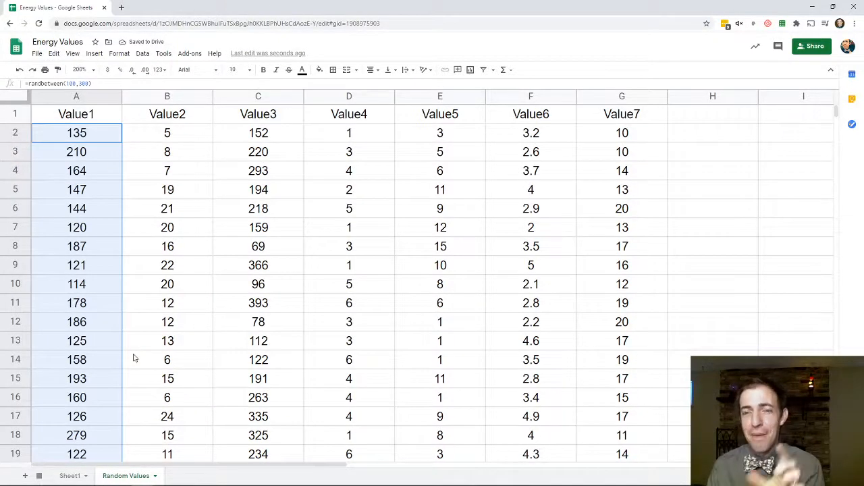
Check the Value2, Value5 and Value6 formulas before copying rows 2–8 of values
{"action": "left_click", "coordinate": [167, 132]}
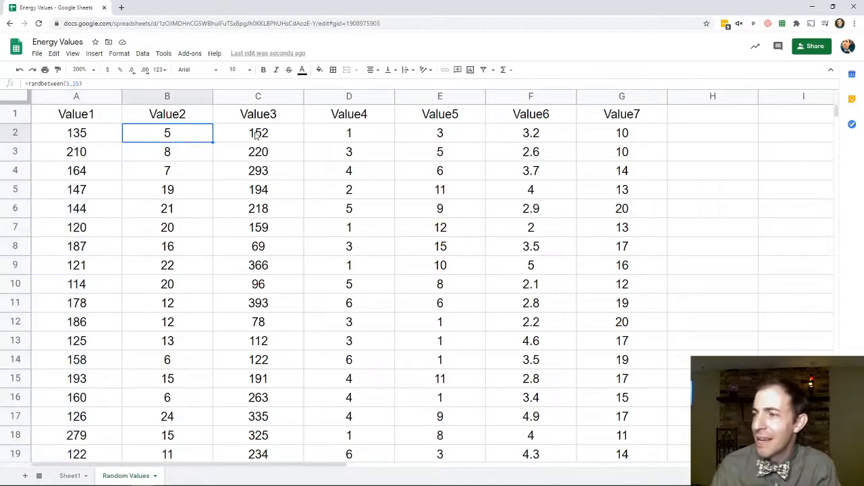
{"action": "left_click", "coordinate": [440, 132]}
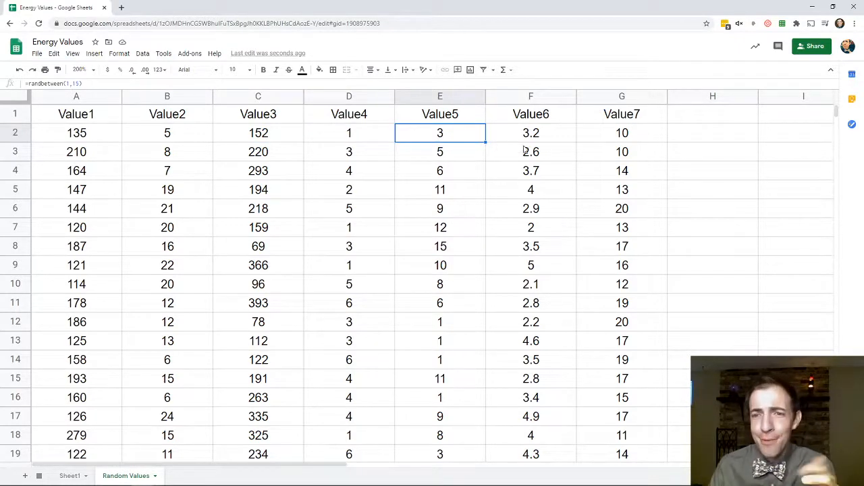
{"action": "mouse_move", "coordinate": [538, 142]}
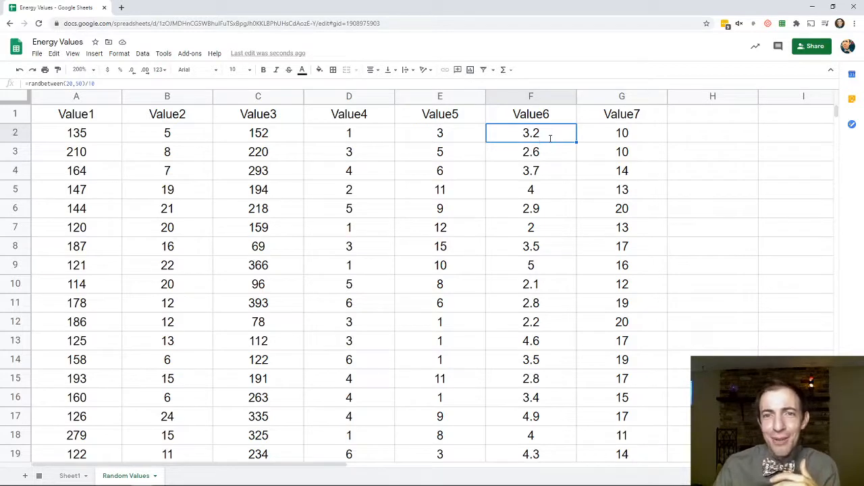
{"action": "double_click", "coordinate": [530, 132]}
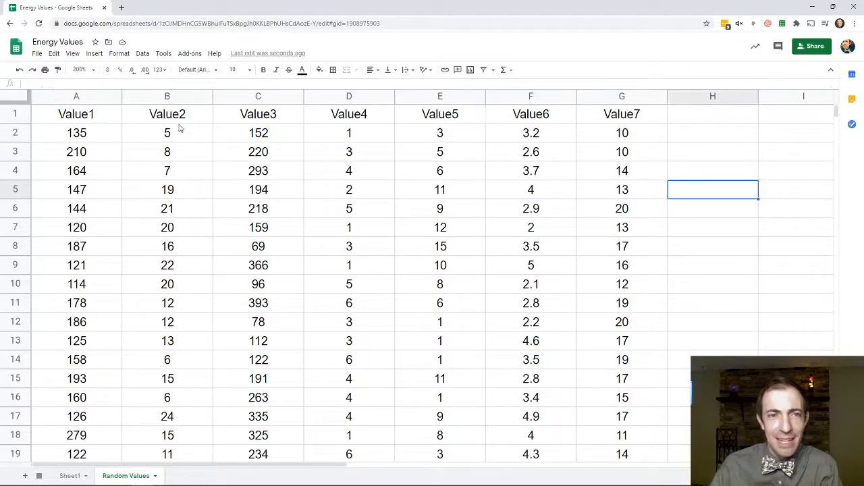
{"action": "mouse_move", "coordinate": [97, 139]}
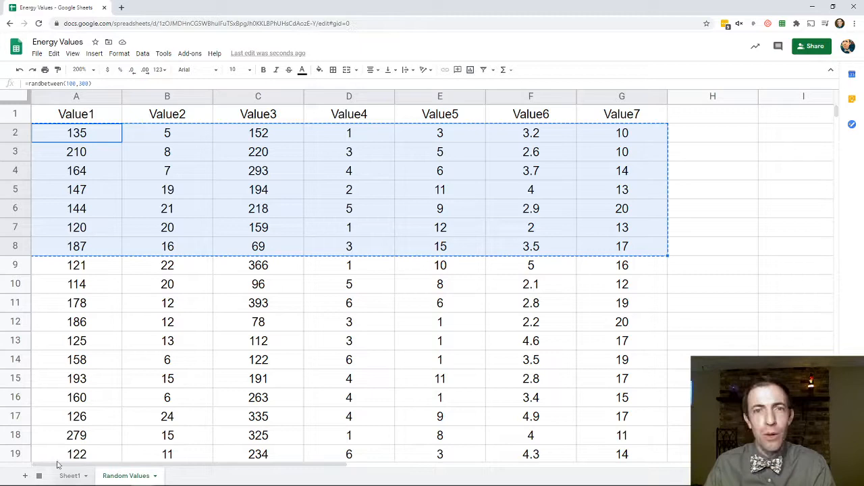
Paste the random numbers as plain values into Sheet1's Value1–Value7 cells and check the computed answers
{"action": "left_click", "coordinate": [70, 476]}
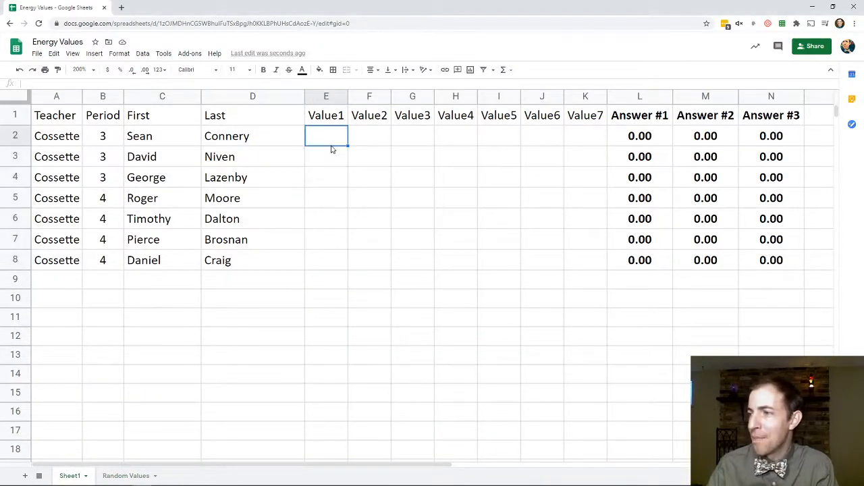
{"action": "right_click", "coordinate": [327, 135]}
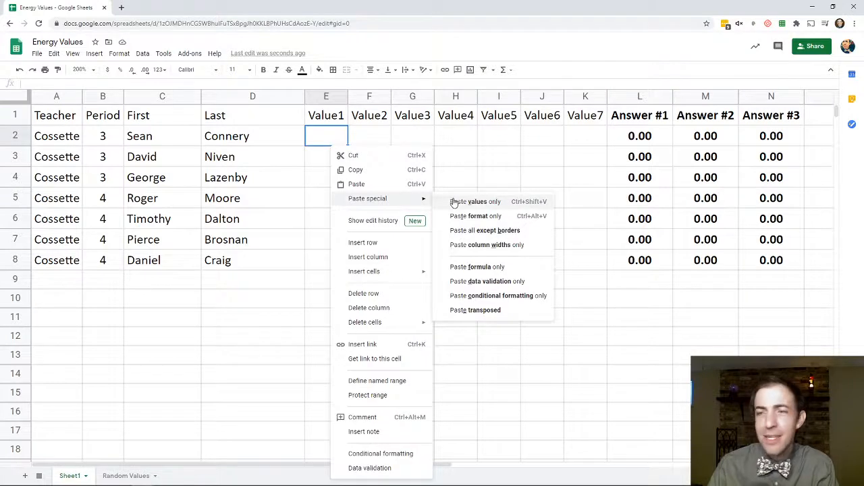
{"action": "left_click", "coordinate": [475, 201]}
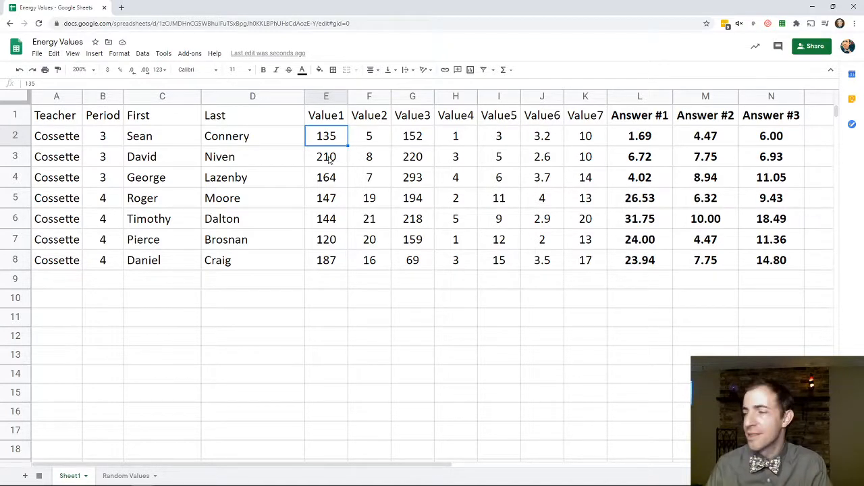
{"action": "left_click", "coordinate": [586, 135]}
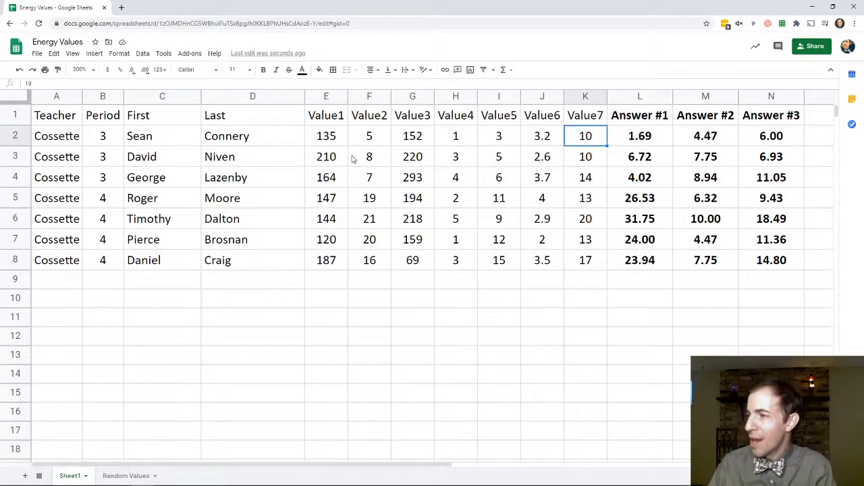
{"action": "left_click", "coordinate": [640, 135]}
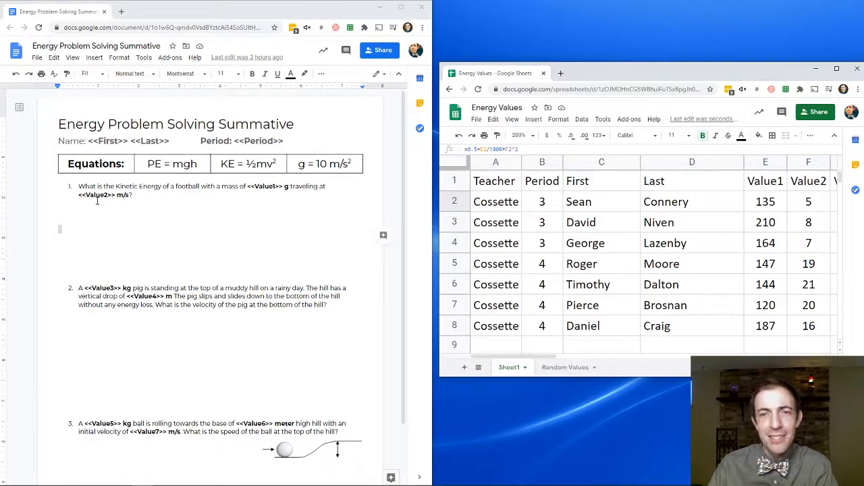
Maximize the sheet and confirm Answer #1 is the kinetic-energy formula from Value1 and Value2, unchanged
{"action": "left_click", "coordinate": [837, 68]}
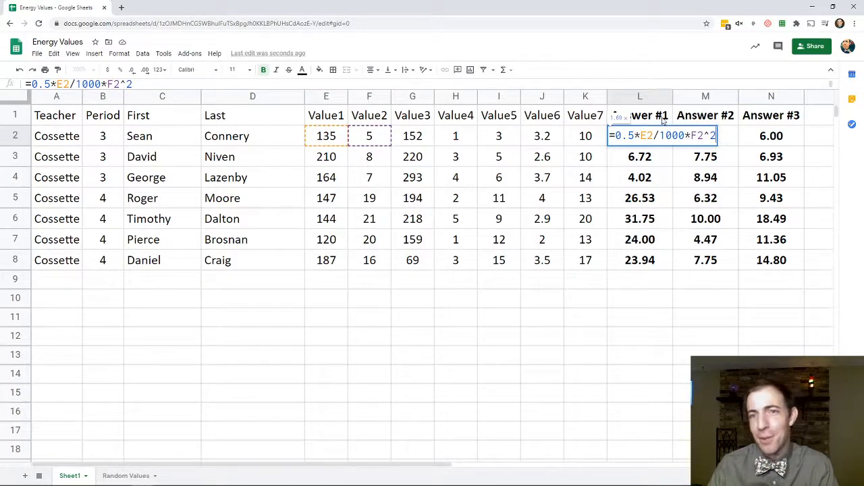
{"action": "mouse_move", "coordinate": [608, 154]}
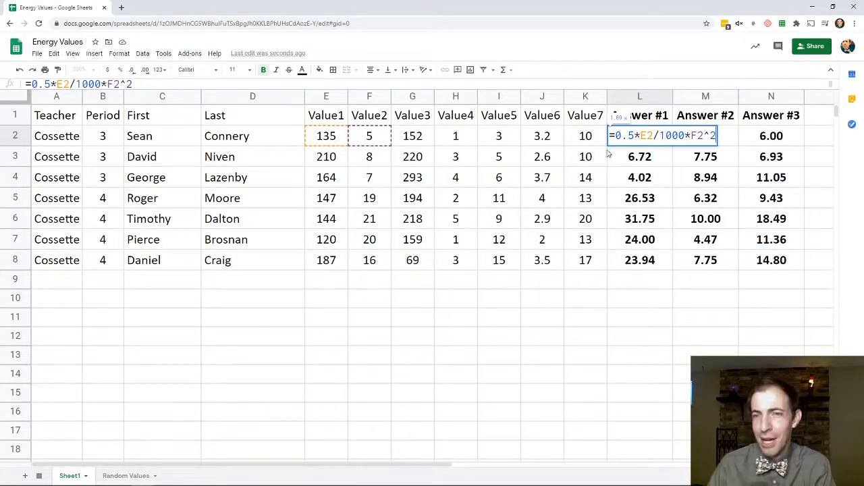
{"action": "key", "text": "Enter"}
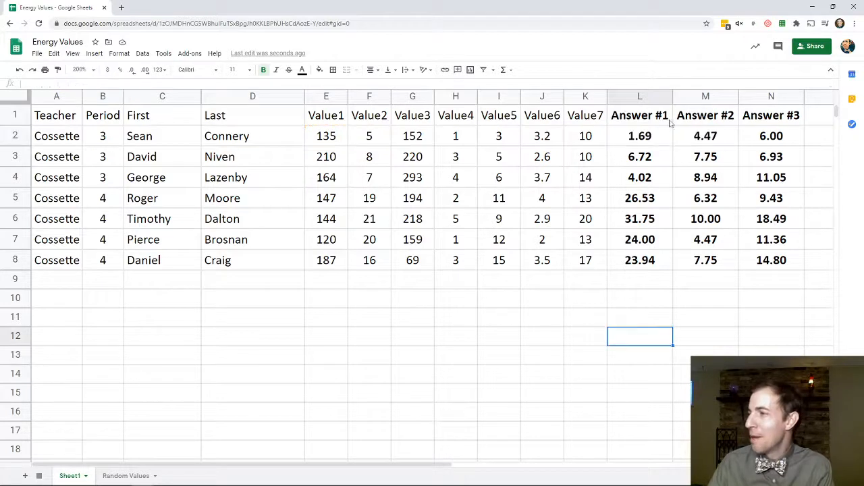
{"action": "left_click", "coordinate": [640, 135]}
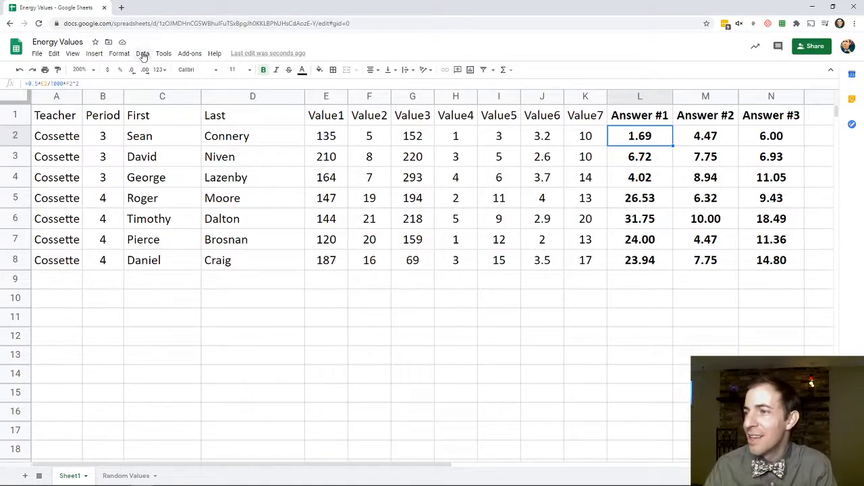
Launch autoCrat, delete the old Energy Summative job and start a new job, dismissing the missing-template warning
{"action": "left_click", "coordinate": [189, 54]}
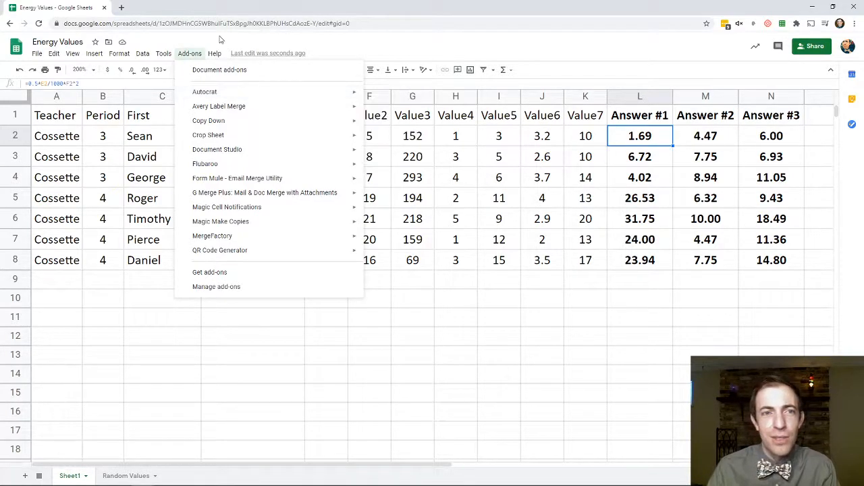
{"action": "mouse_move", "coordinate": [301, 135]}
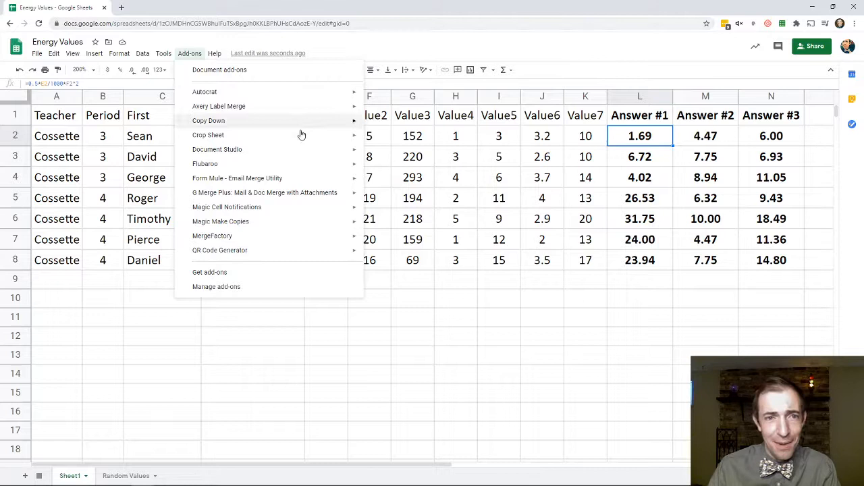
{"action": "mouse_move", "coordinate": [223, 92]}
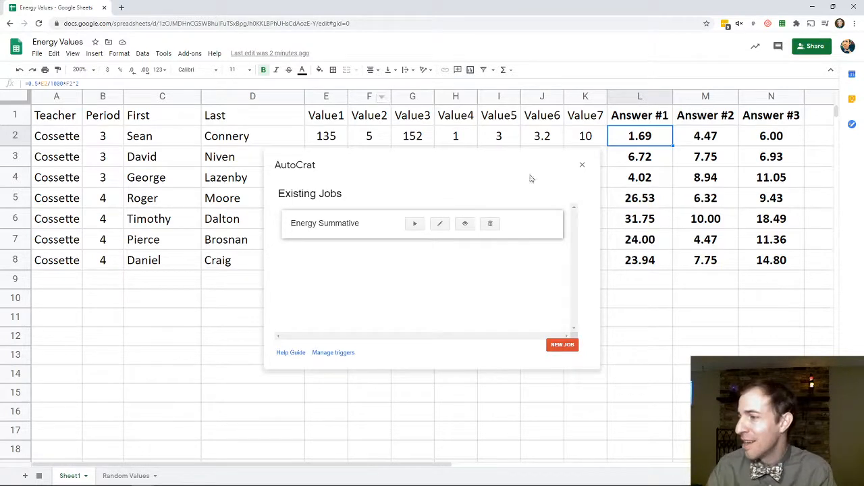
{"action": "left_click", "coordinate": [490, 224]}
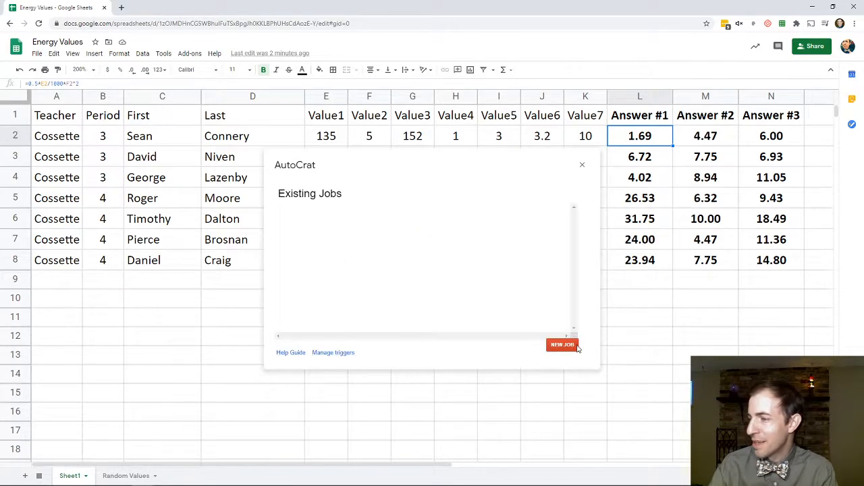
{"action": "left_click", "coordinate": [562, 345]}
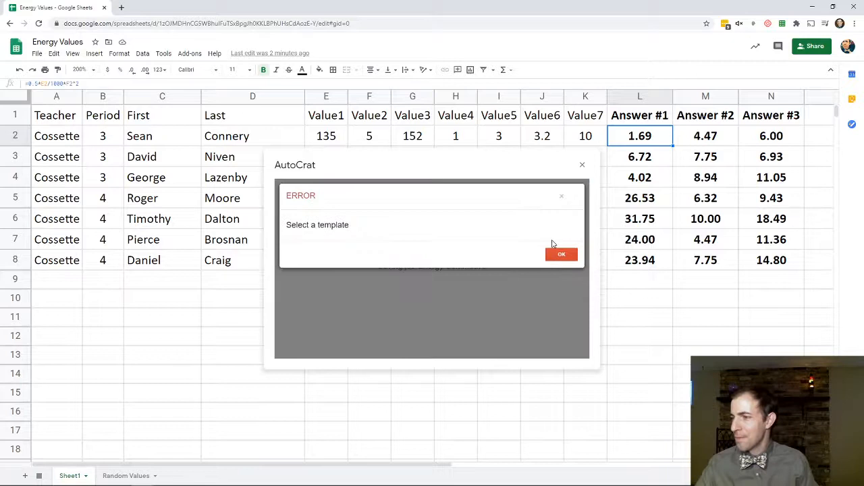
{"action": "left_click", "coordinate": [561, 254]}
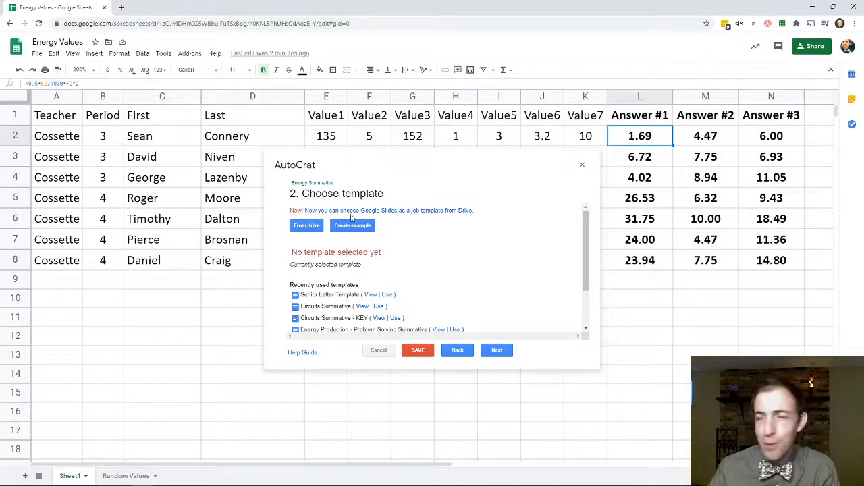
Choose the Energy Problem Solving Summative document from Drive as the job's template
{"action": "left_click", "coordinate": [305, 226]}
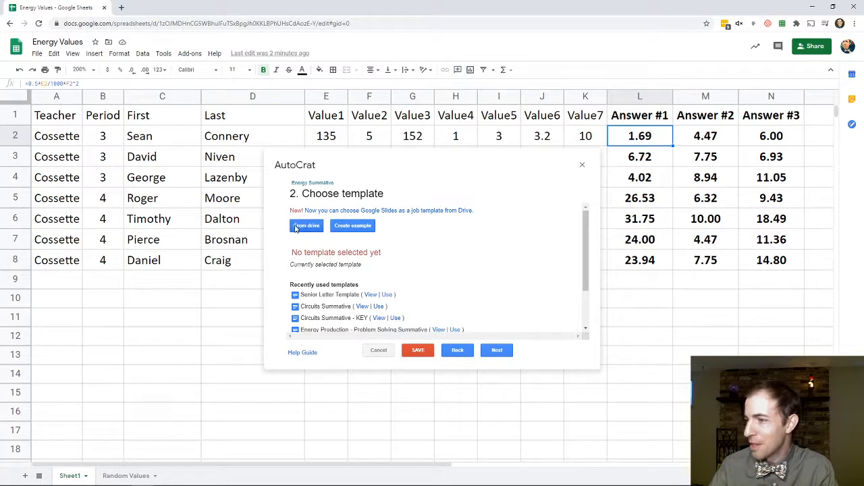
{"action": "left_click", "coordinate": [306, 226]}
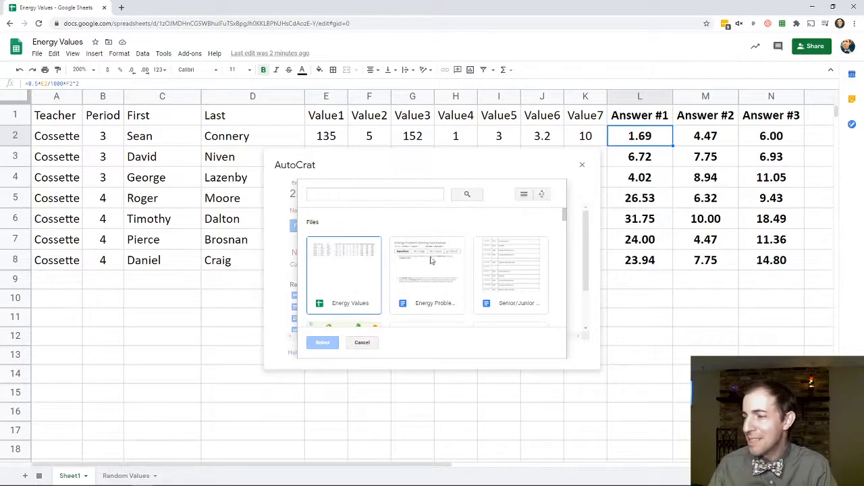
{"action": "left_click", "coordinate": [426, 270]}
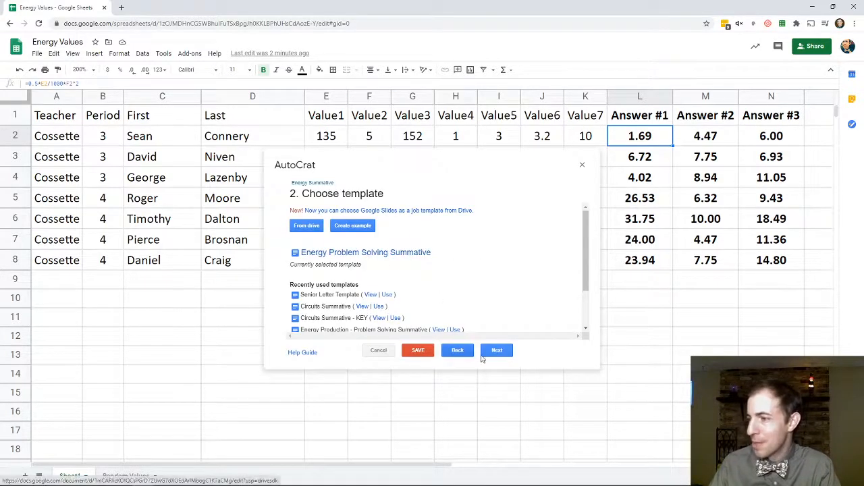
{"action": "left_click", "coordinate": [497, 350]}
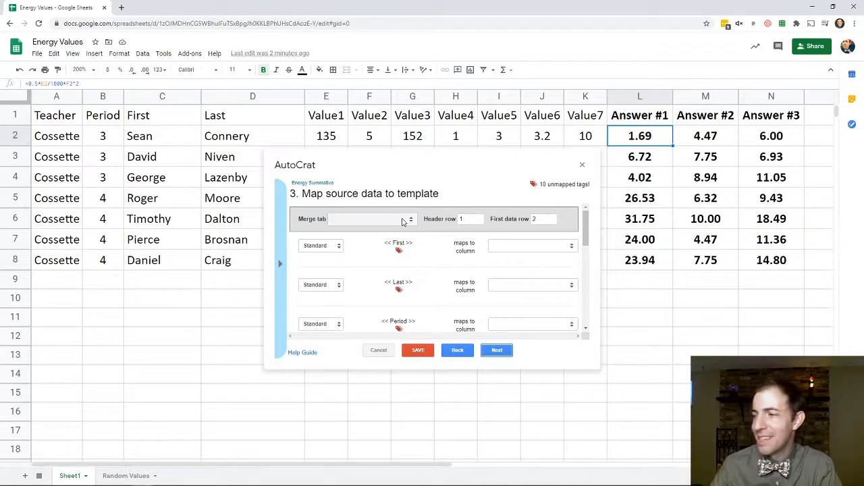
Set the merge data source to Sheet1 and confirm each tag, such as Value1, maps to its matching column
{"action": "left_click", "coordinate": [372, 219]}
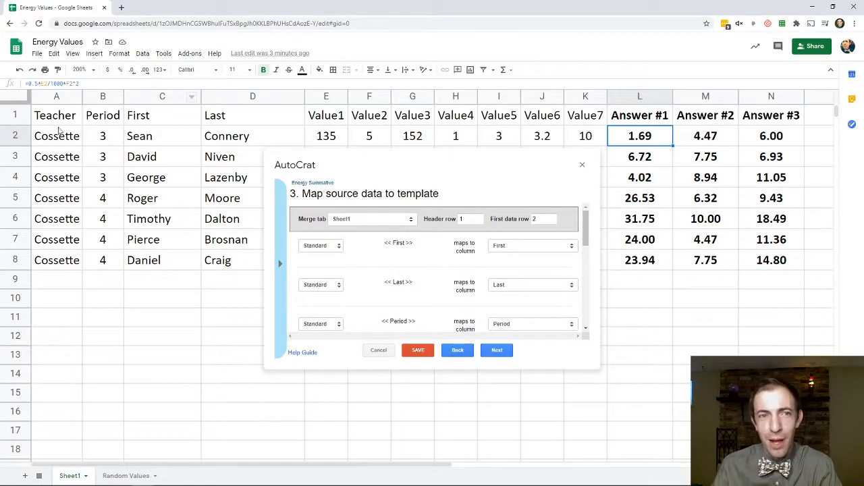
{"action": "mouse_move", "coordinate": [404, 122]}
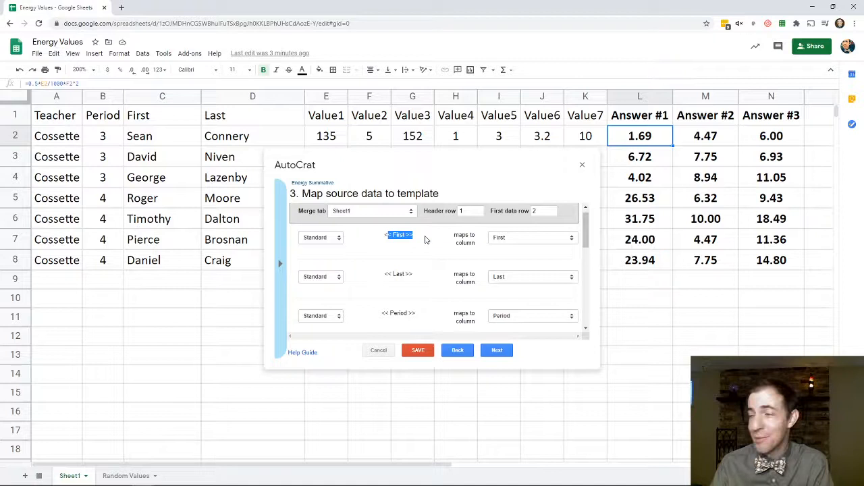
{"action": "scroll", "scroll_direction": "down", "scroll_amount": 3}
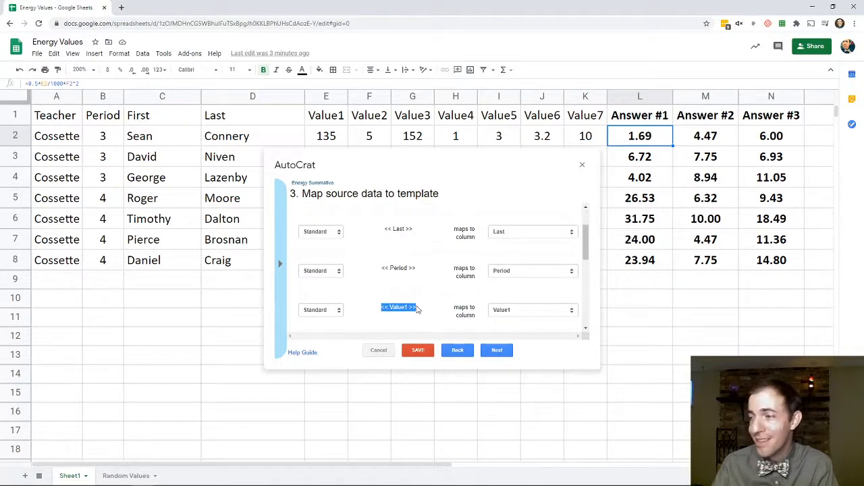
{"action": "scroll", "scroll_direction": "down", "scroll_amount": 3}
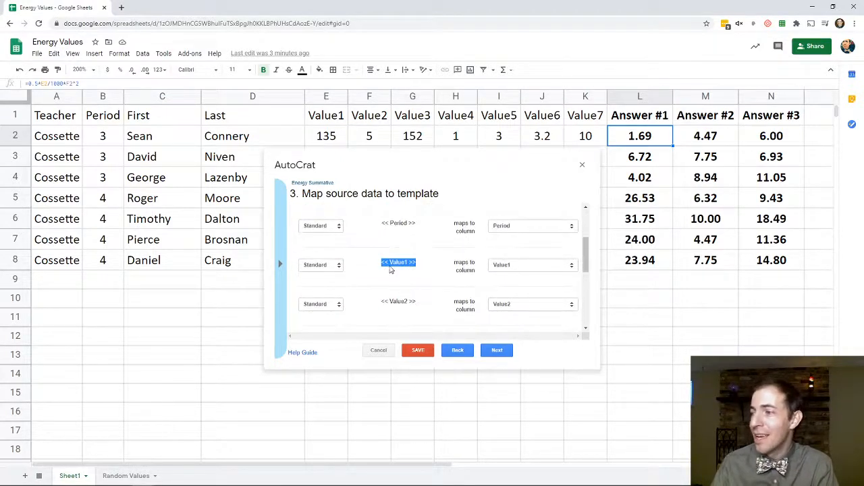
{"action": "left_click", "coordinate": [532, 264]}
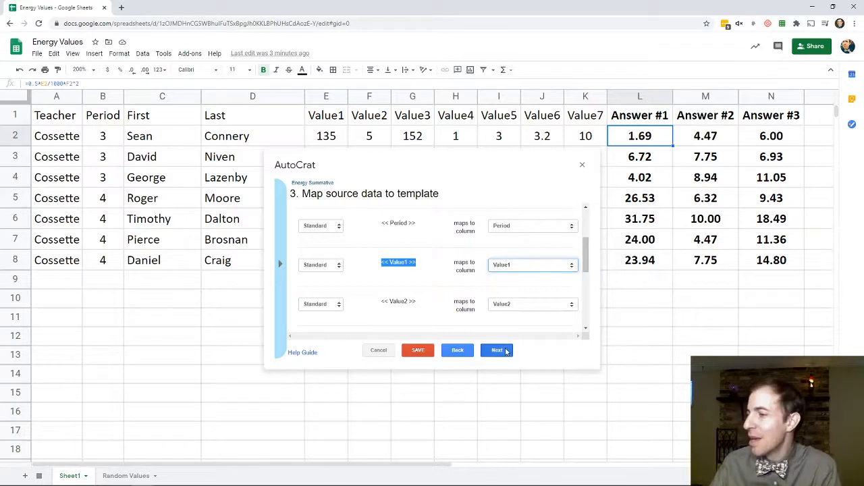
{"action": "left_click", "coordinate": [496, 349]}
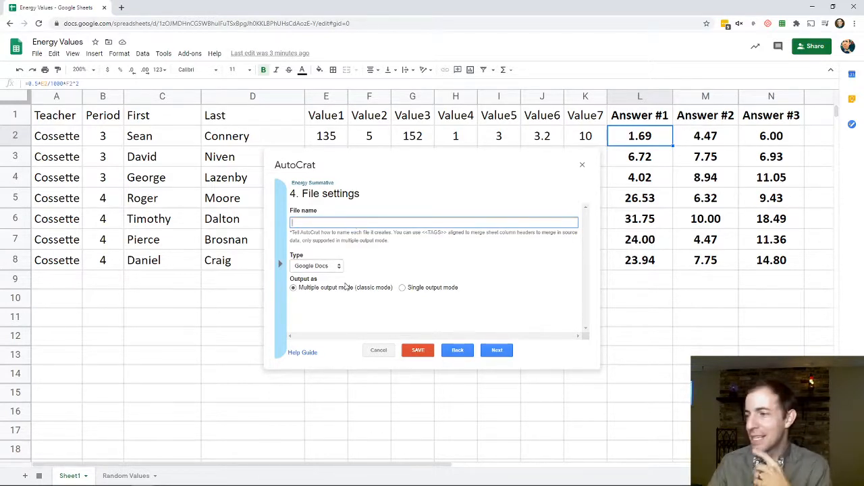
Set output type to PDF named 'Energy Summative - <<First>> <<Last>>'
{"action": "left_click", "coordinate": [316, 265]}
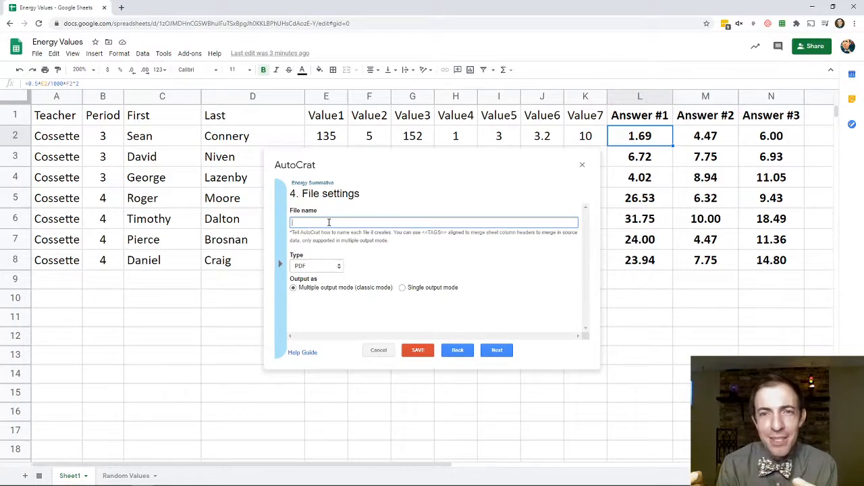
{"action": "type", "text": "Energy Summ"}
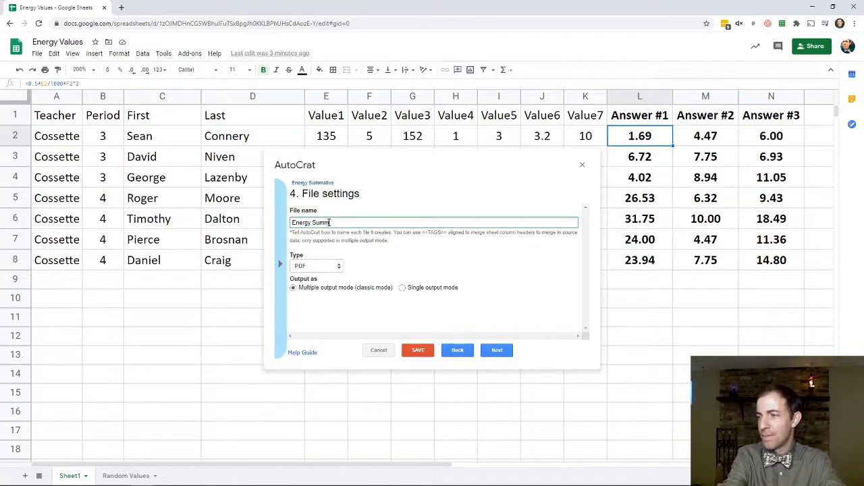
{"action": "type", "text": "-"}
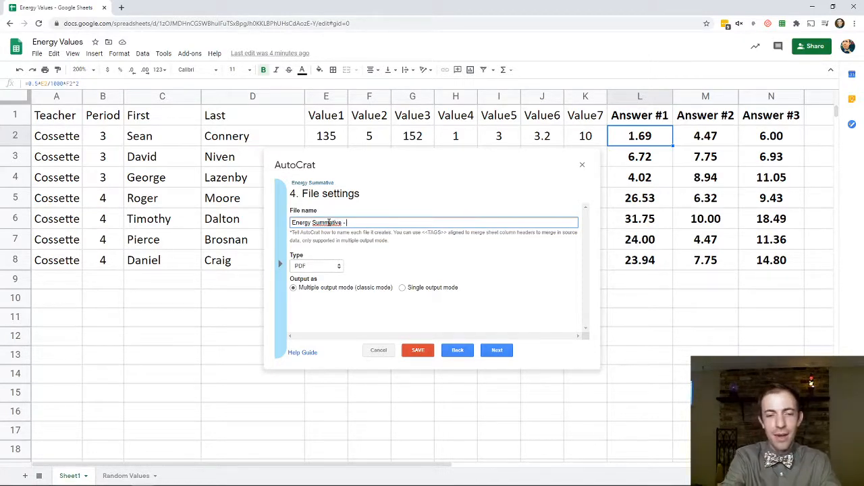
{"action": "type", "text": "<<First>>"}
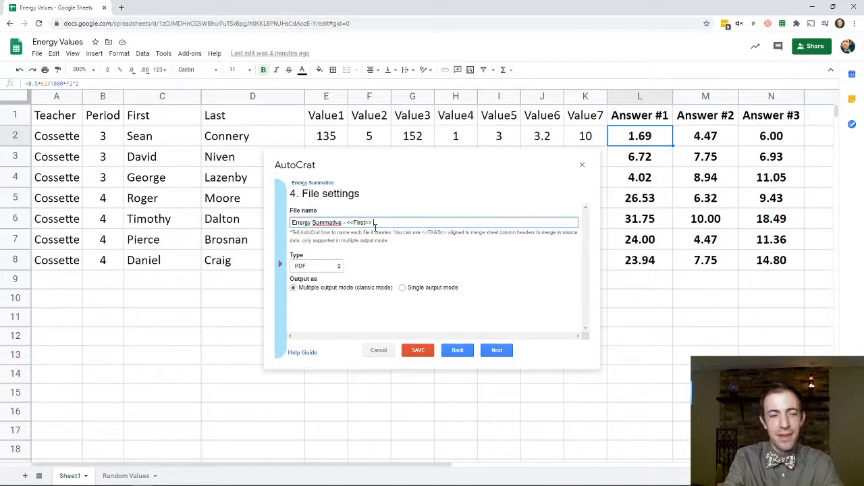
{"action": "type", "text": "<<"}
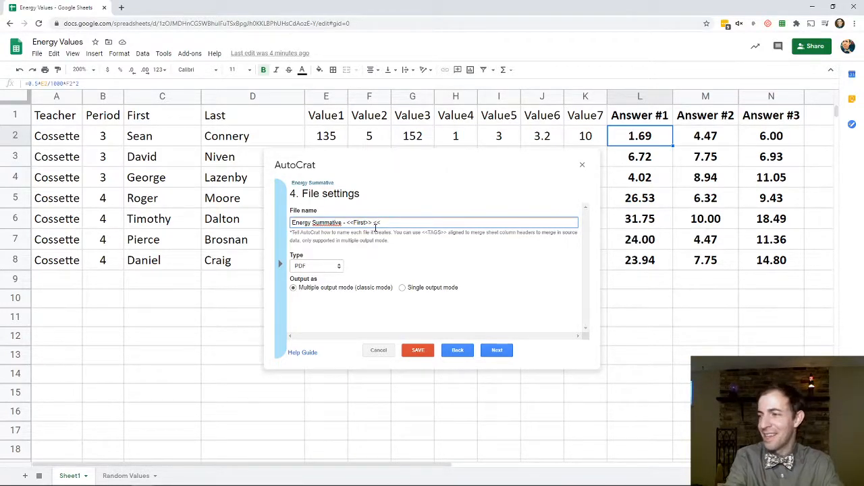
{"action": "type", "text": "<<Last>>"}
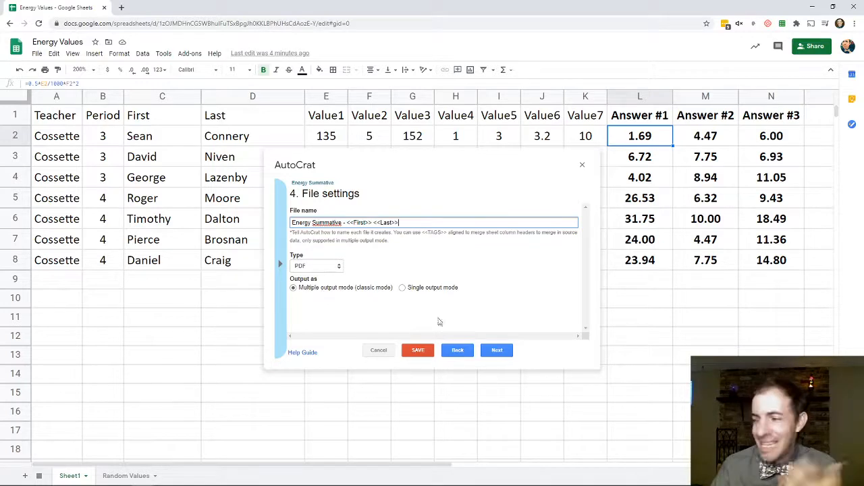
{"action": "left_click", "coordinate": [497, 349]}
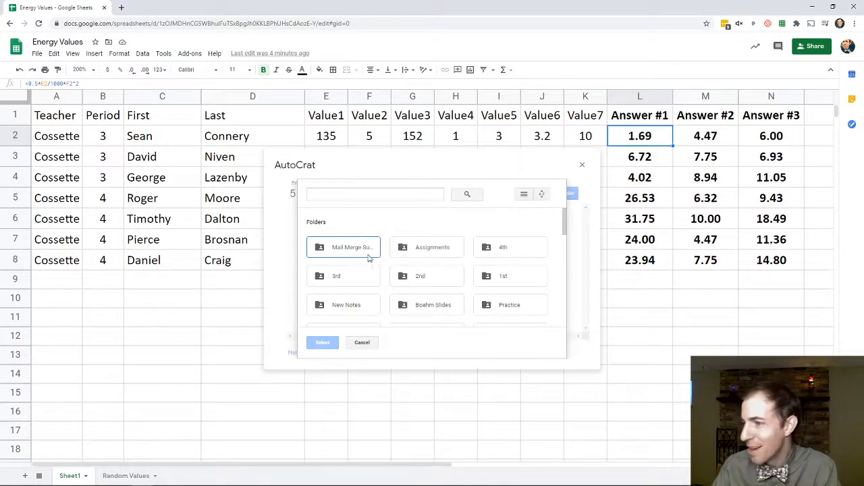
Save merged documents into the Mail Merge Summatives folder, removing the duplicate folder entry
{"action": "left_click", "coordinate": [343, 246]}
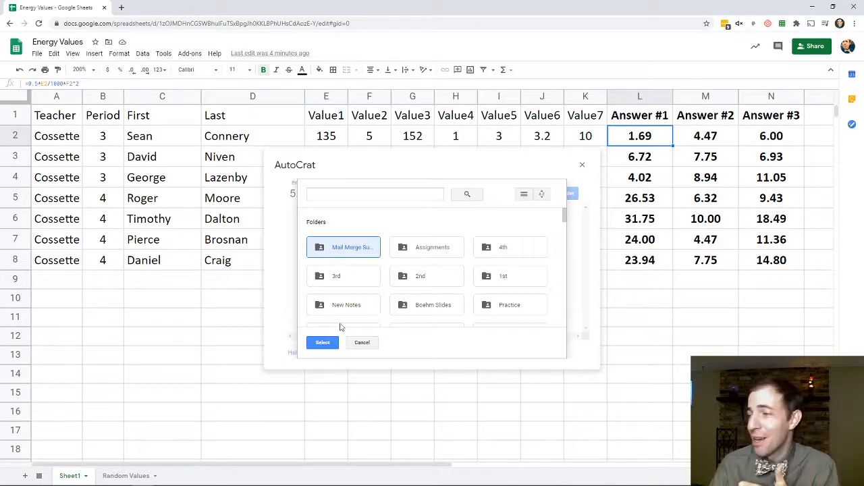
{"action": "left_click", "coordinate": [321, 343]}
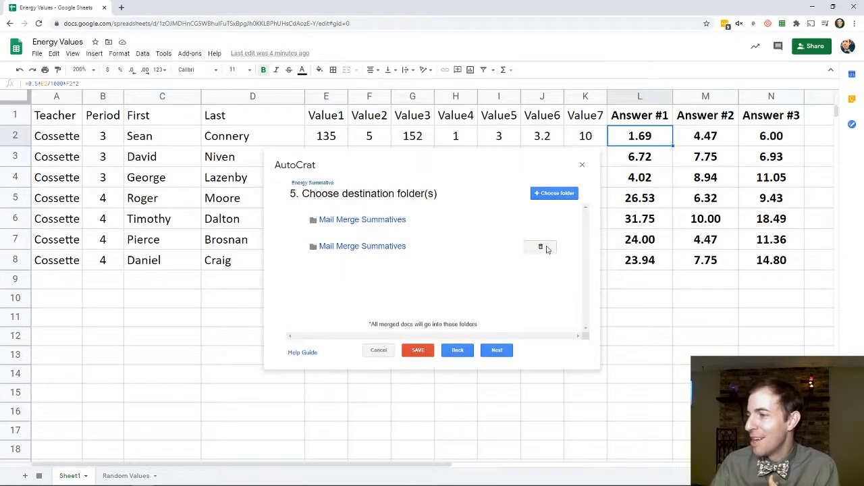
{"action": "left_click", "coordinate": [540, 245]}
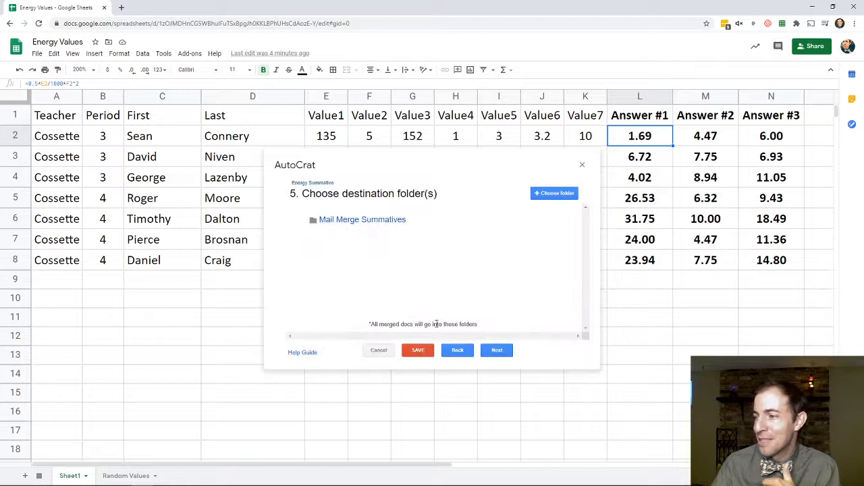
{"action": "left_click", "coordinate": [496, 350]}
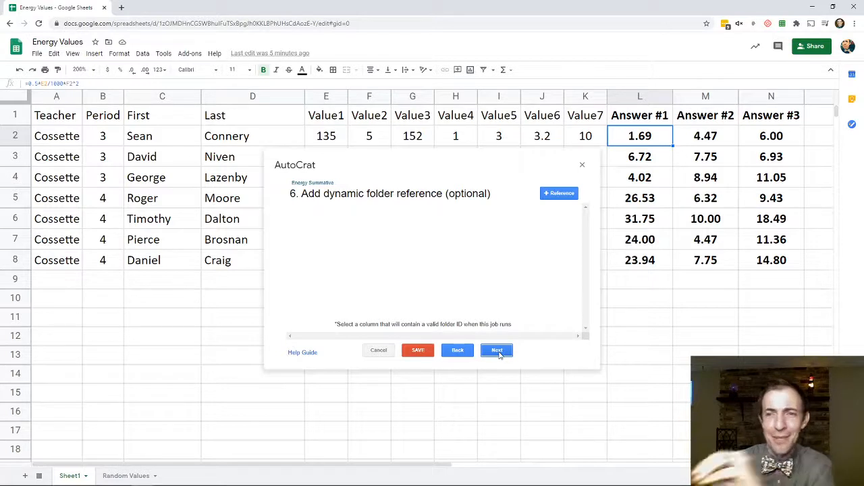
Skip the folder reference and merge condition, leaving the documents unshared
{"action": "left_click", "coordinate": [497, 349]}
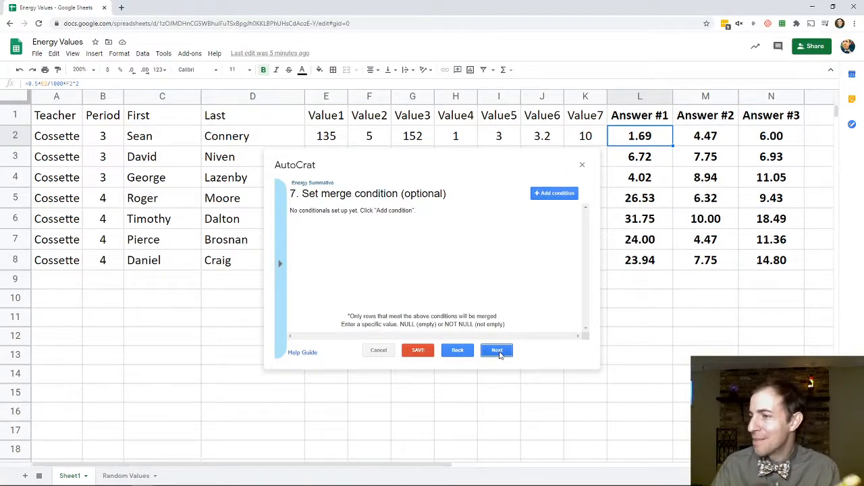
{"action": "left_click", "coordinate": [497, 350]}
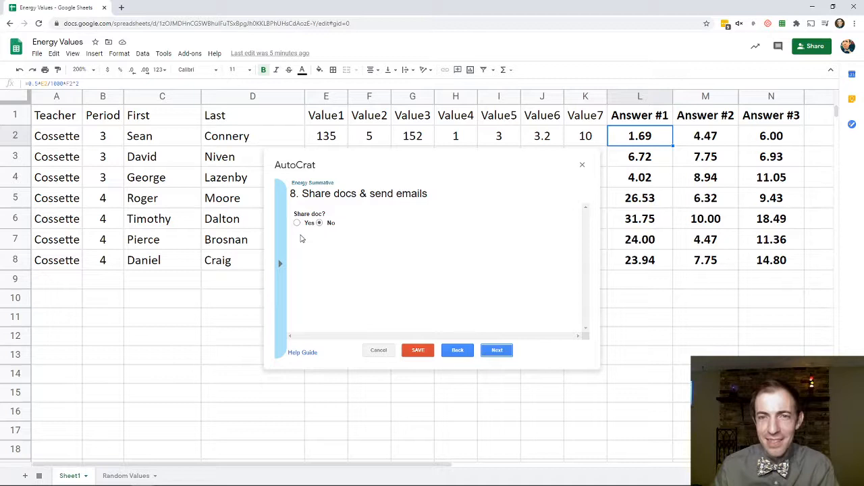
{"action": "left_click", "coordinate": [497, 350]}
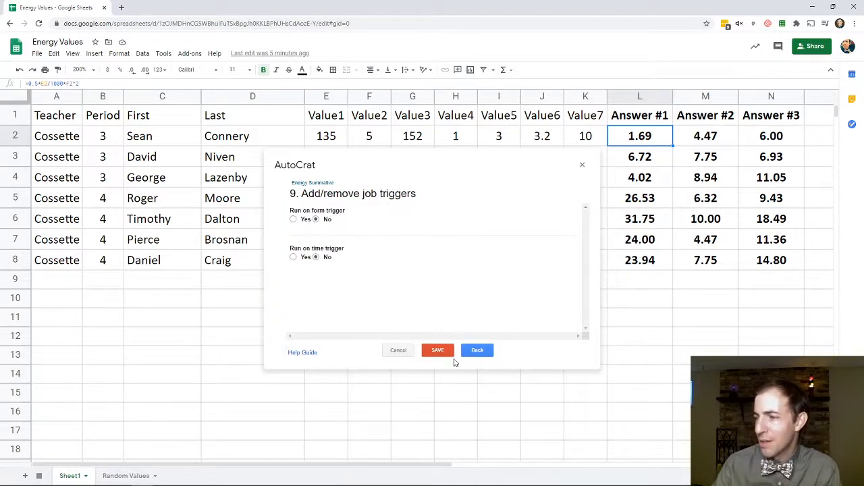
Save the Energy Summative job without triggers and run it, merging all 7 student documents with links
{"action": "left_click", "coordinate": [438, 350]}
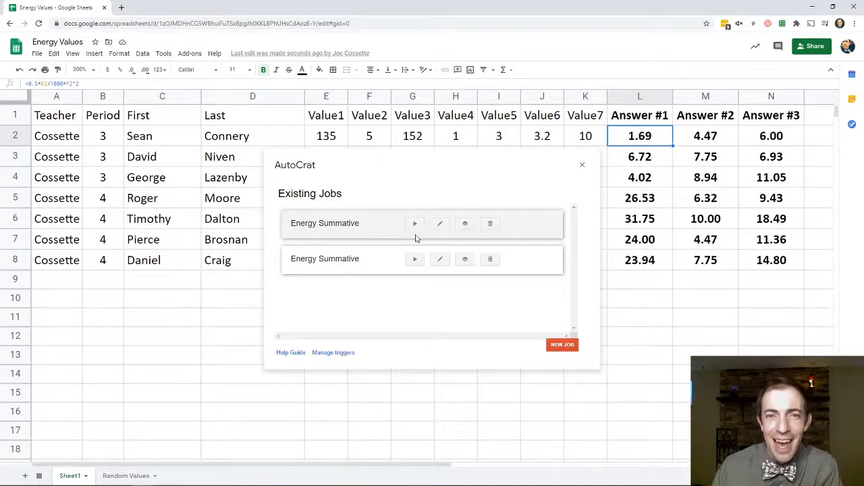
{"action": "mouse_move", "coordinate": [414, 224]}
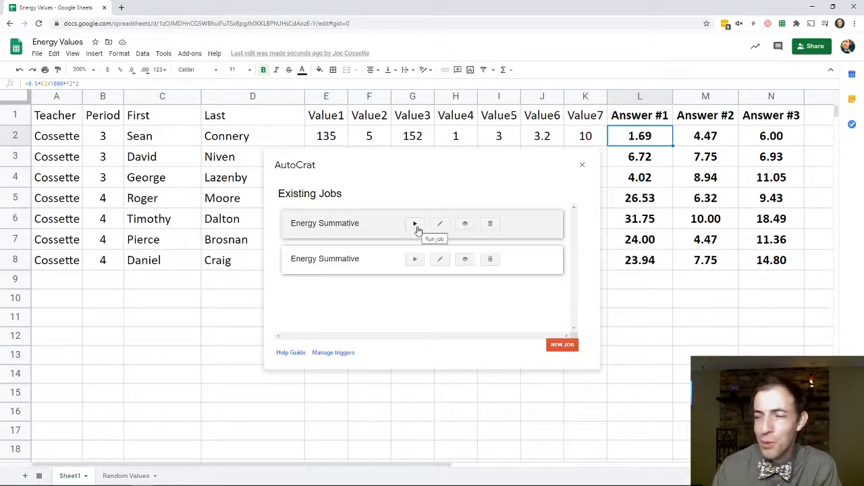
{"action": "left_click", "coordinate": [415, 224]}
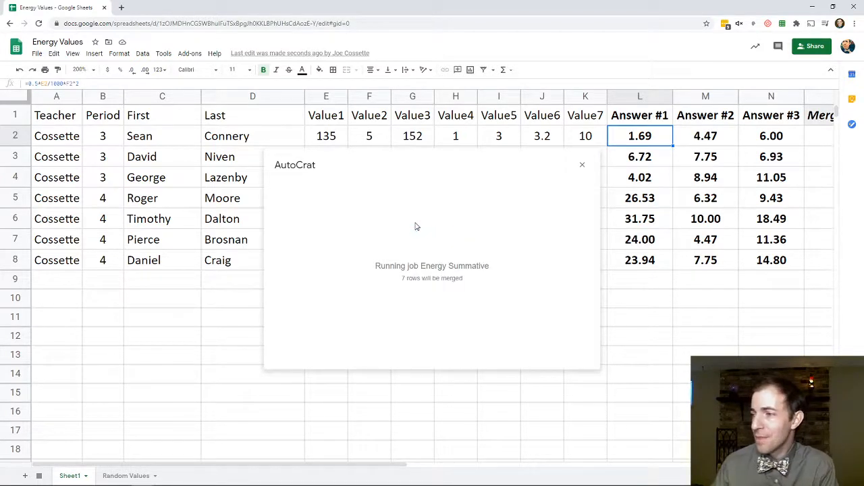
{"action": "mouse_move", "coordinate": [398, 299]}
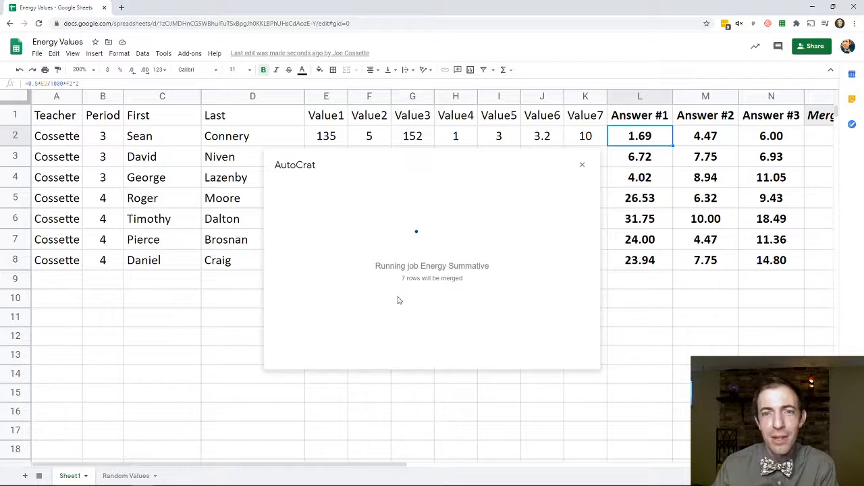
{"action": "mouse_move", "coordinate": [459, 313]}
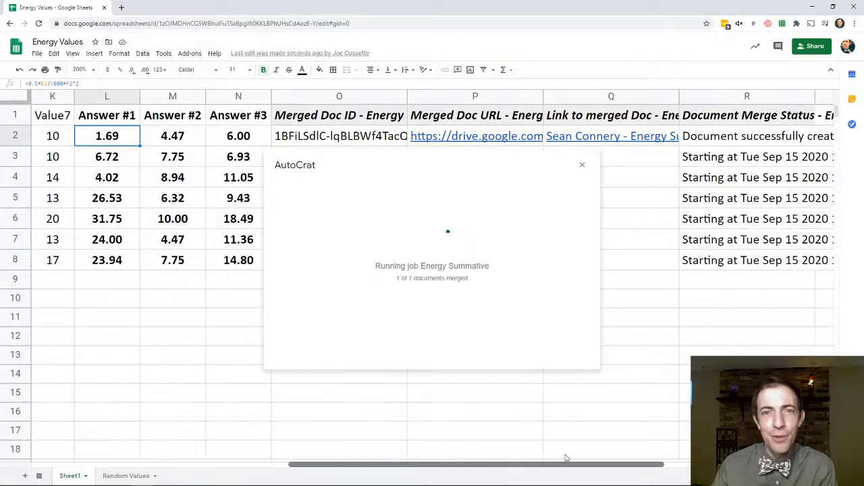
{"action": "scroll", "scroll_direction": "right", "scroll_amount": 3}
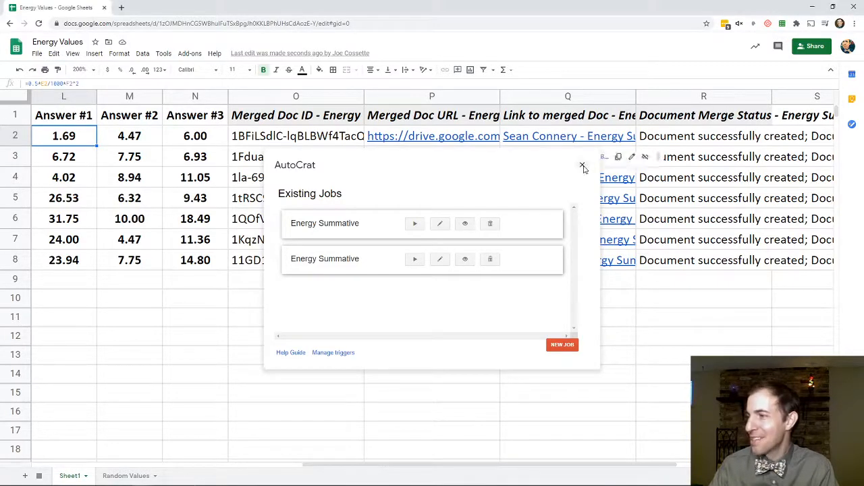
{"action": "left_click", "coordinate": [582, 165]}
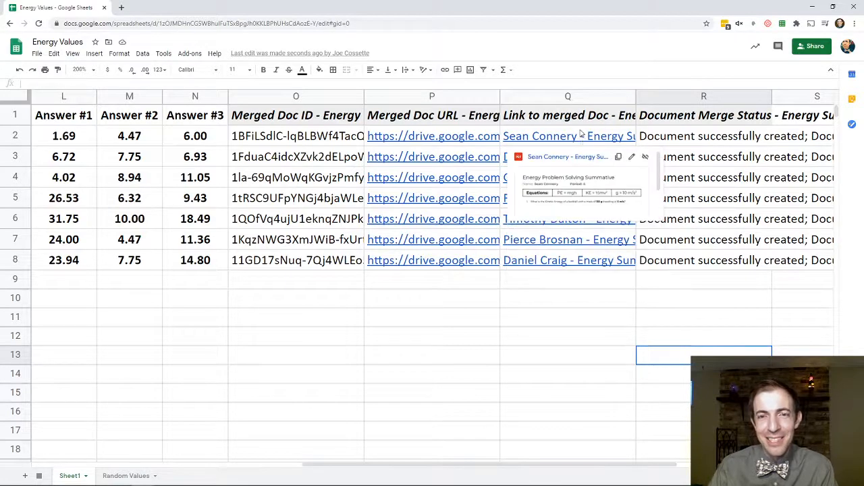
{"action": "left_click", "coordinate": [568, 135]}
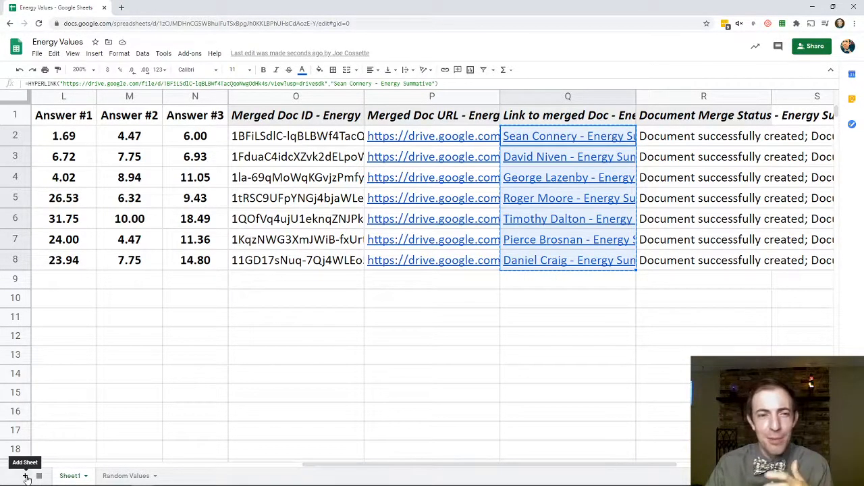
{"action": "left_click", "coordinate": [24, 475]}
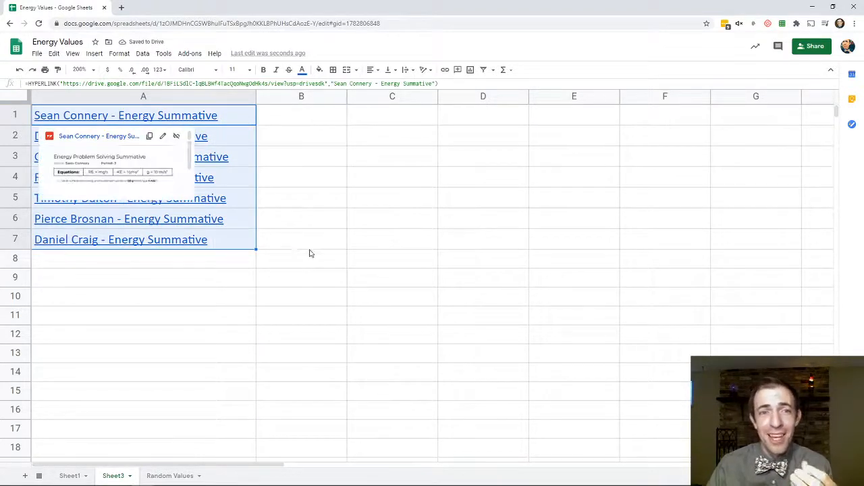
{"action": "left_click", "coordinate": [302, 239]}
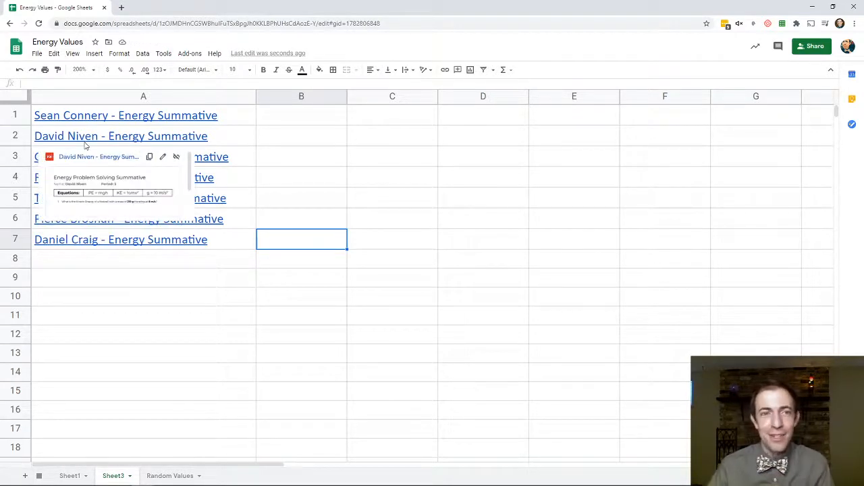
{"action": "left_click", "coordinate": [121, 135]}
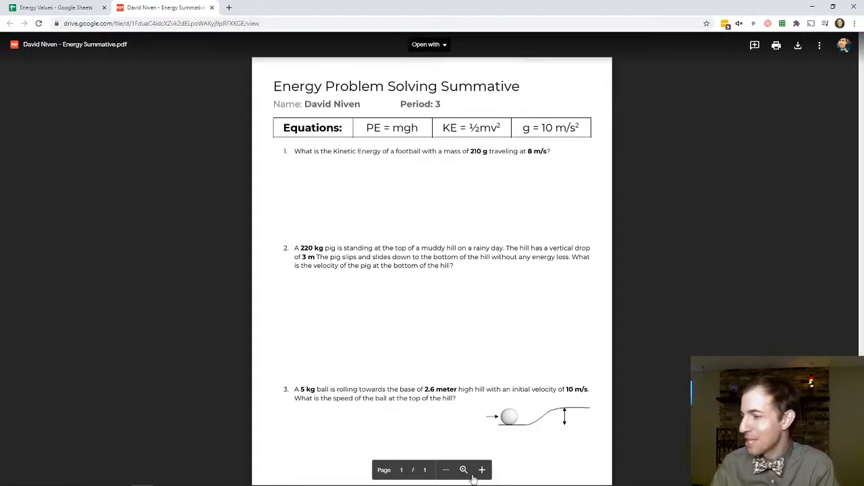
Review David Niven's summative PDF, then return to the Energy Values spreadsheet
{"action": "left_click", "coordinate": [481, 470]}
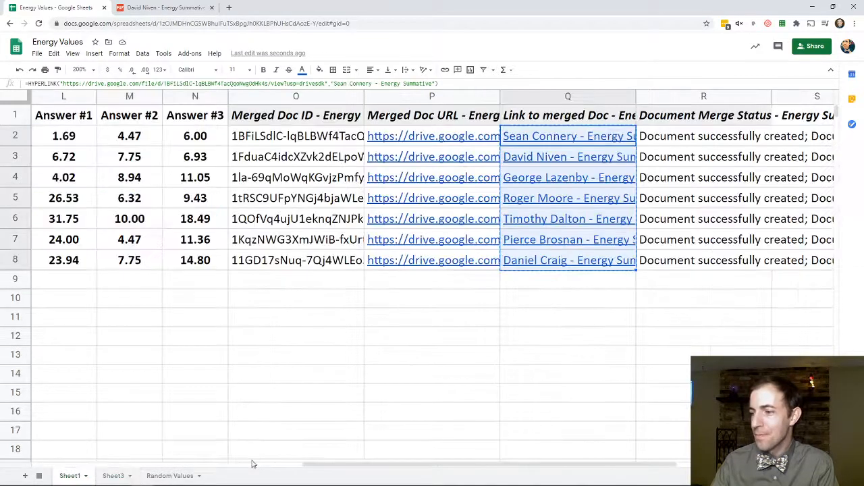
{"action": "scroll", "scroll_direction": "left", "scroll_amount": 3}
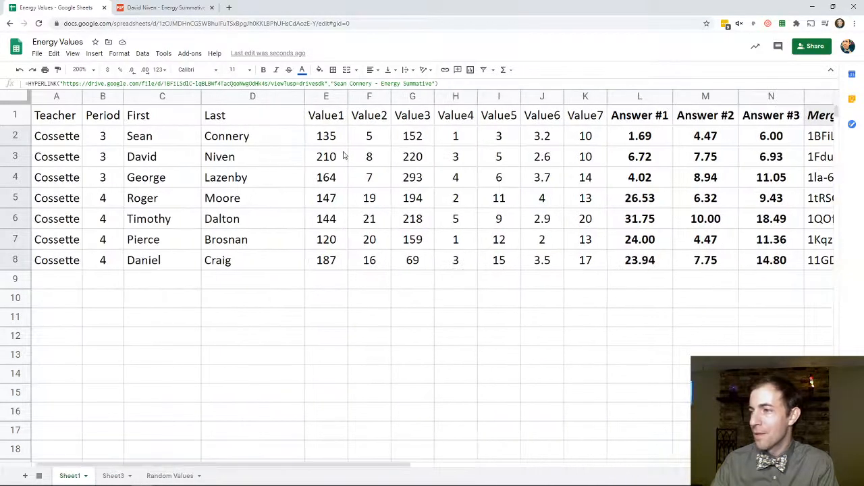
{"action": "left_click", "coordinate": [327, 157]}
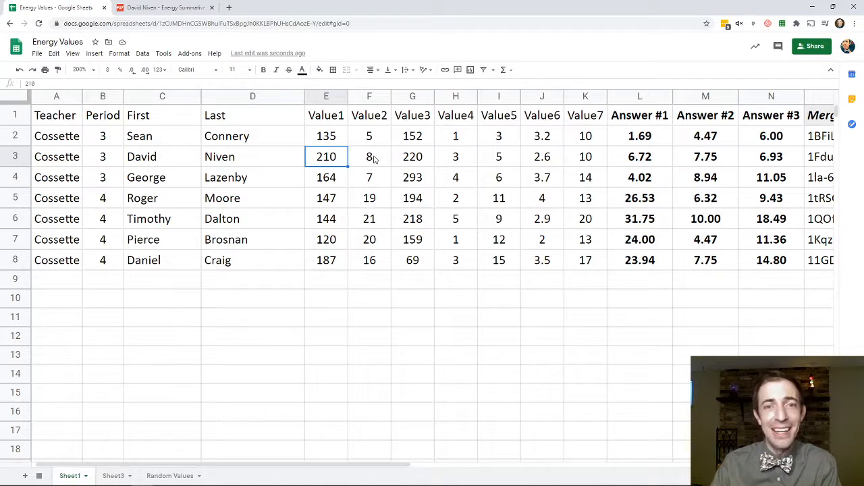
{"action": "left_click", "coordinate": [369, 156]}
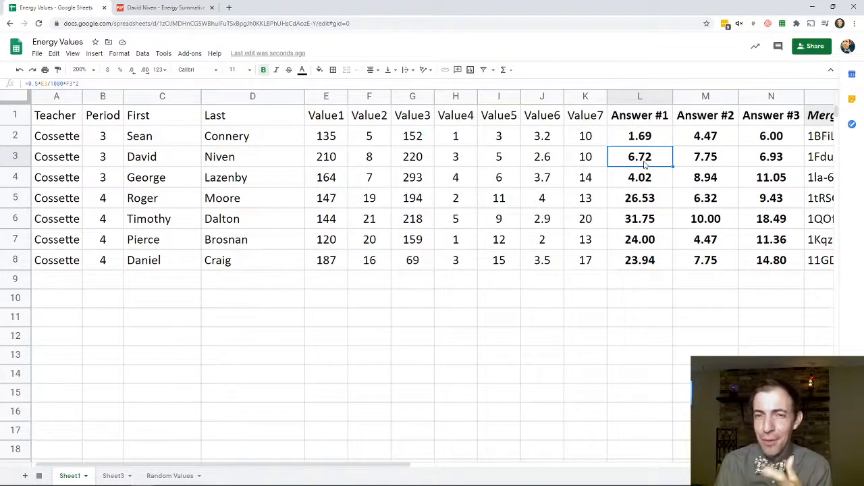
{"action": "left_click", "coordinate": [640, 135]}
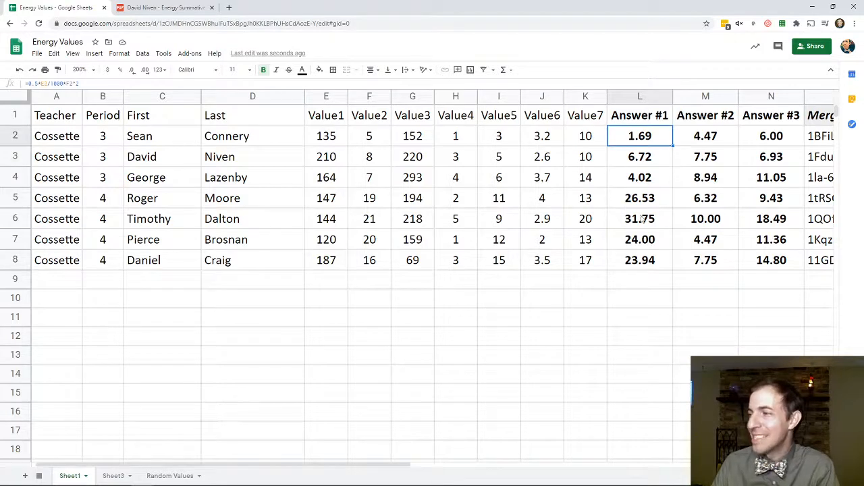
{"action": "left_click", "coordinate": [641, 176]}
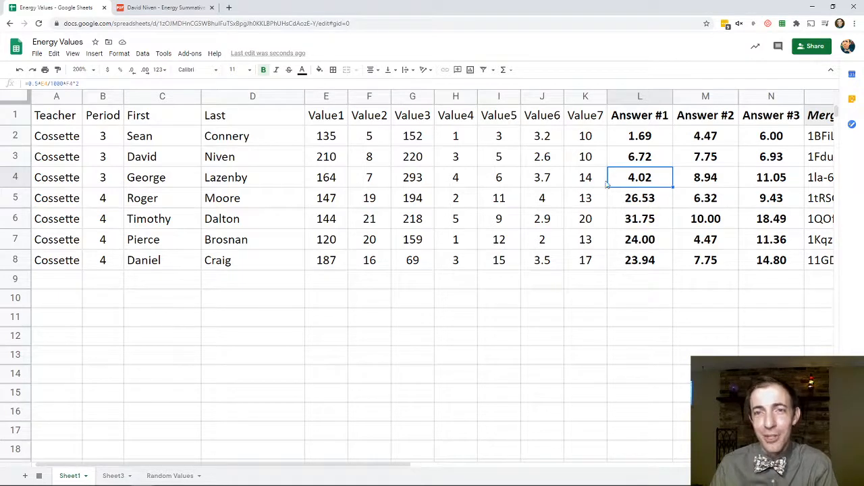
{"action": "mouse_move", "coordinate": [615, 199]}
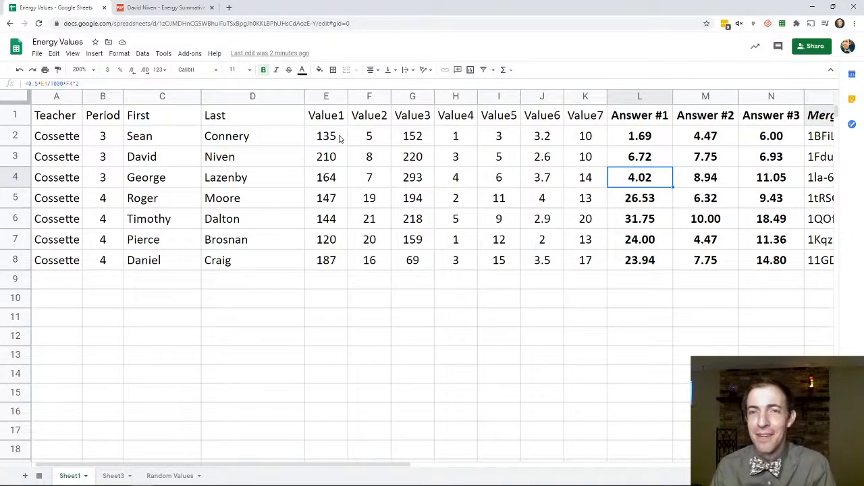
{"action": "mouse_move", "coordinate": [318, 124]}
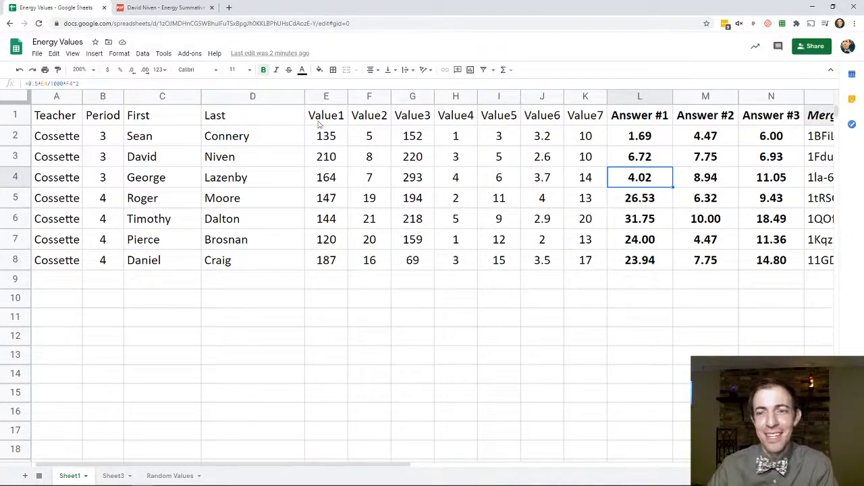